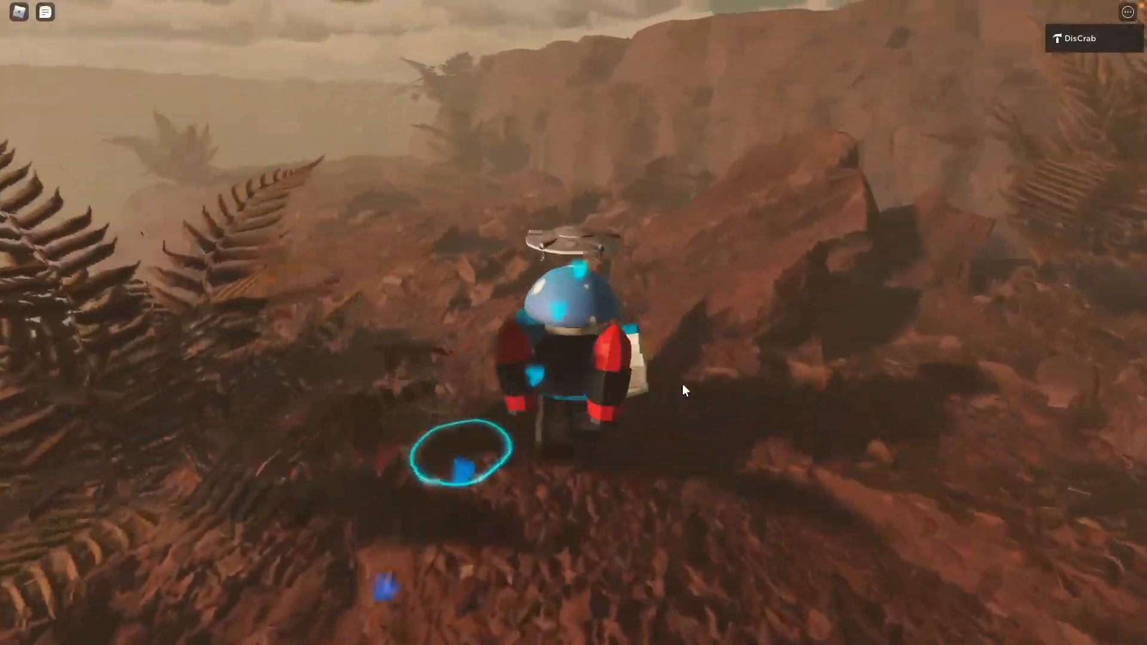
mouse_move(683, 390)
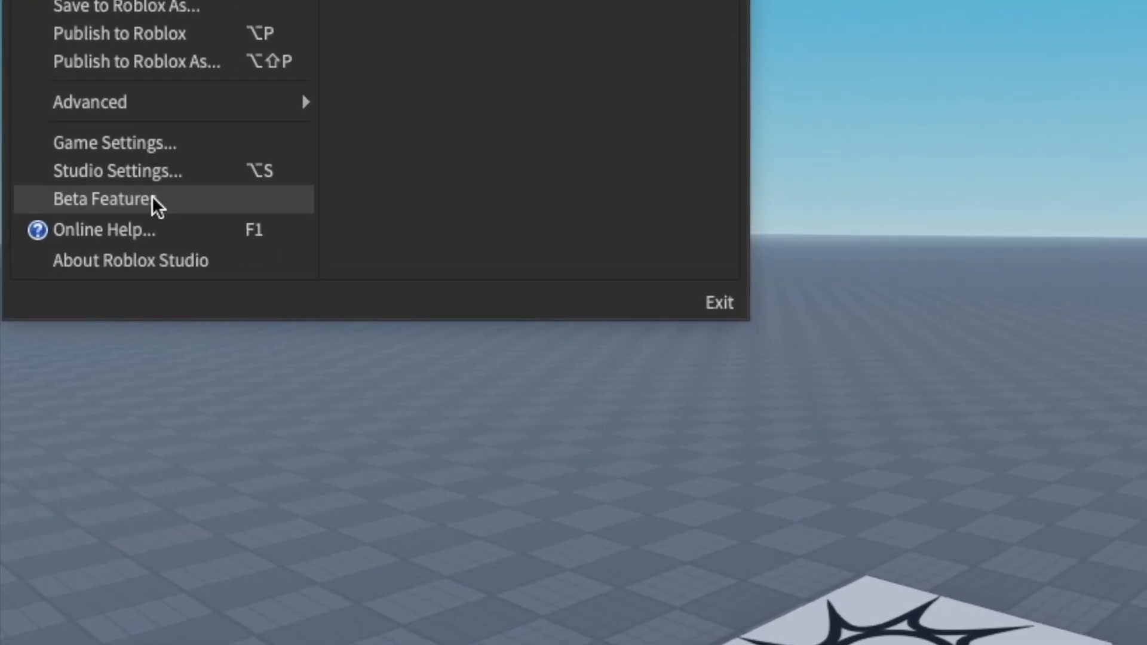
Step: Enable the Material Service beta feature and save the Beta Features settings
left_click(101, 200)
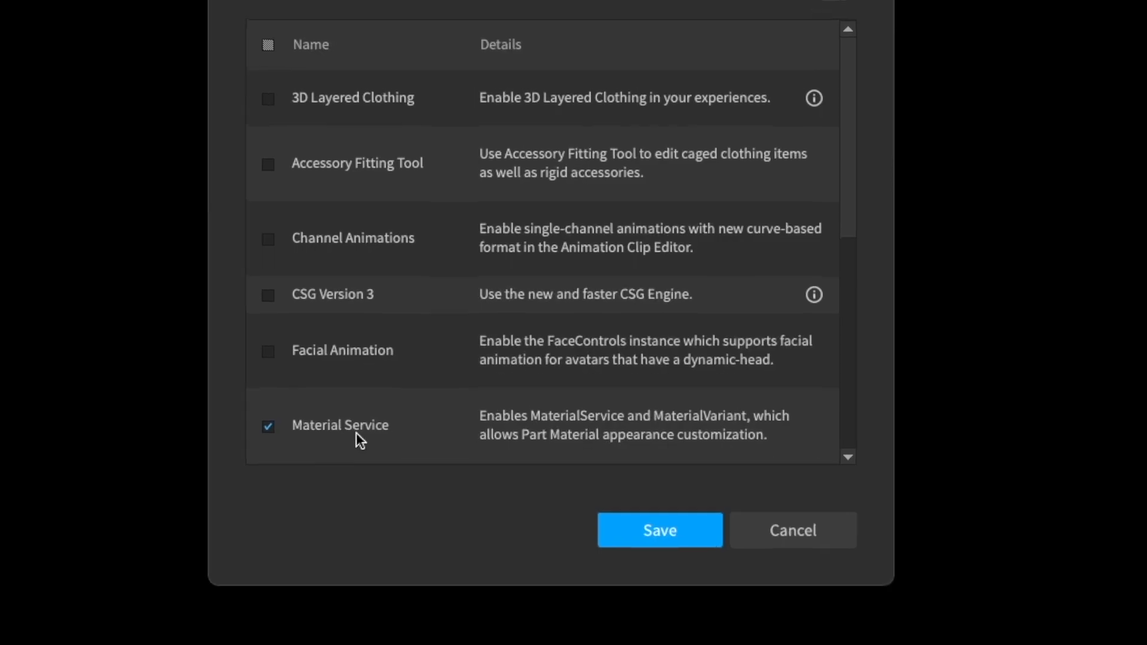
left_click(657, 529)
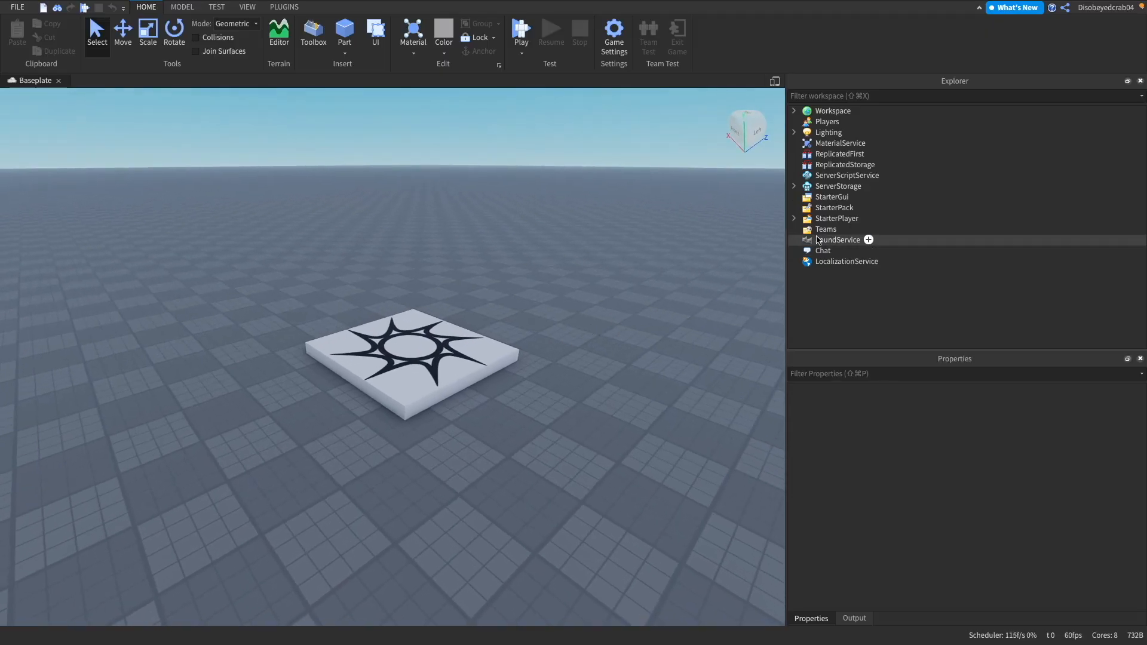
Step: Insert a new MaterialVariant under MaterialService
left_click(840, 143)
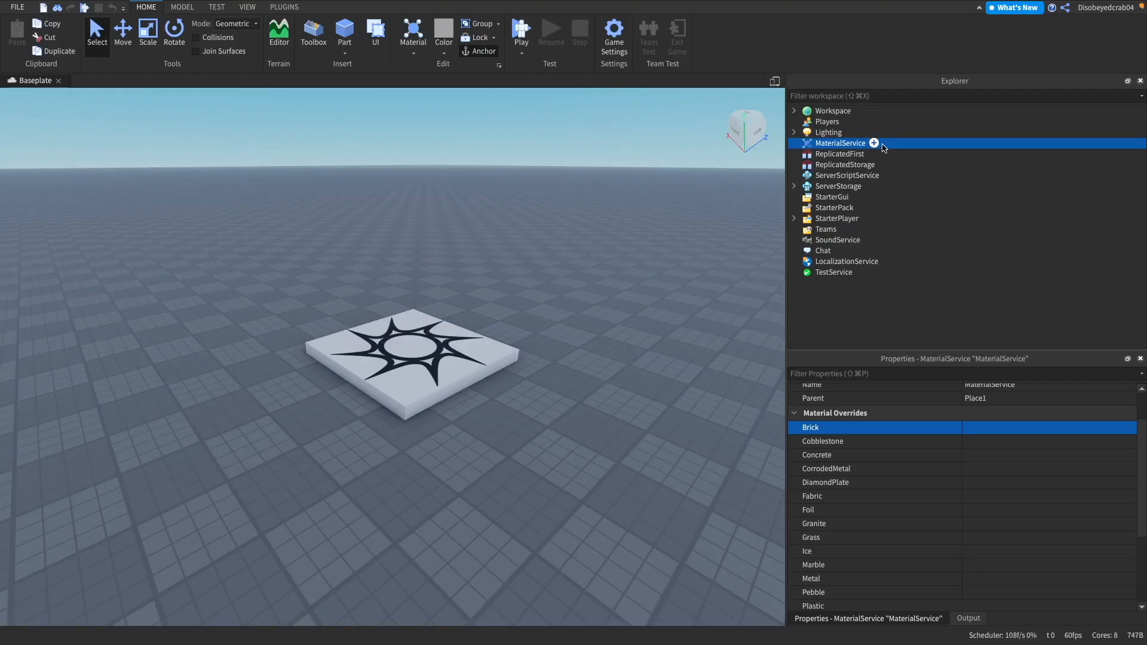
left_click(873, 142)
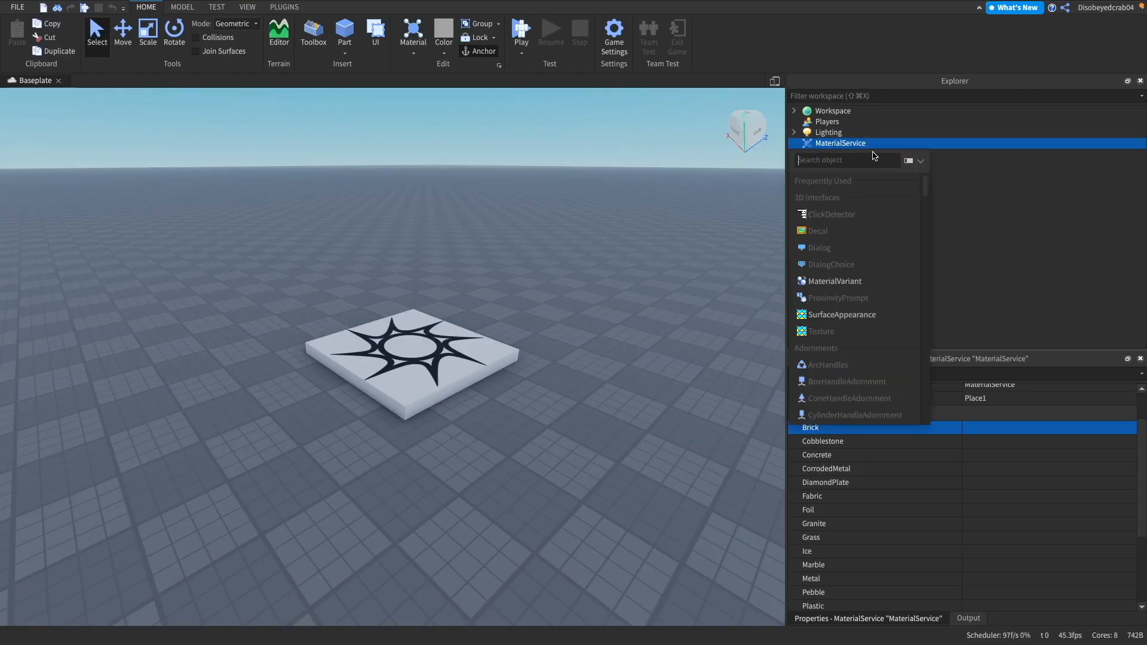
mouse_move(855, 286)
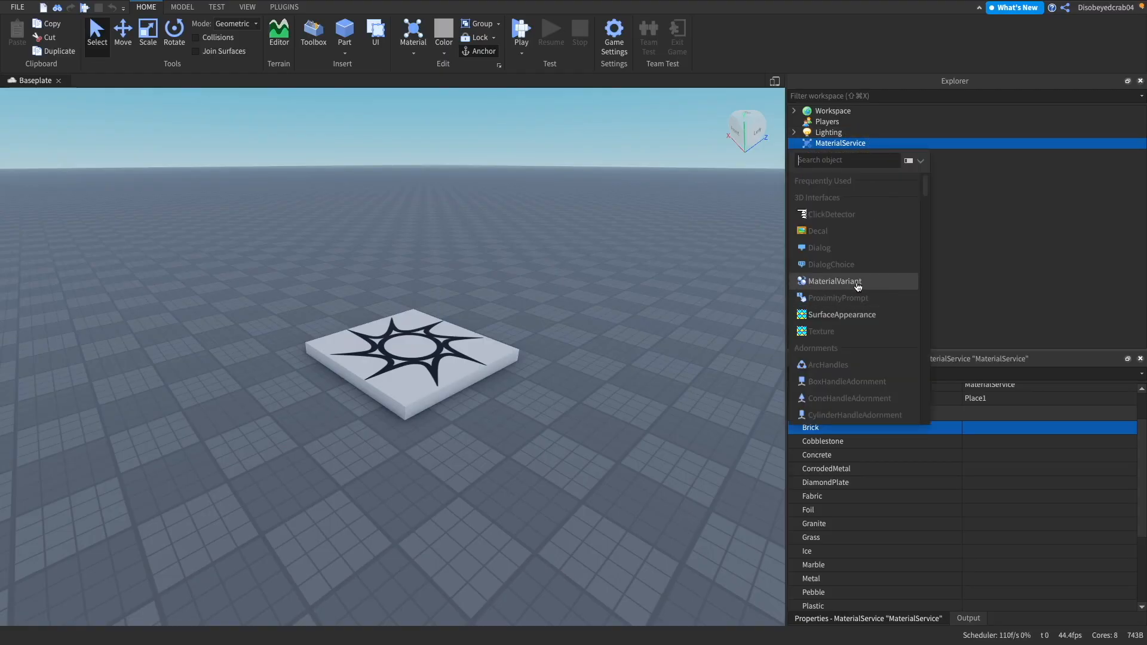
left_click(833, 281)
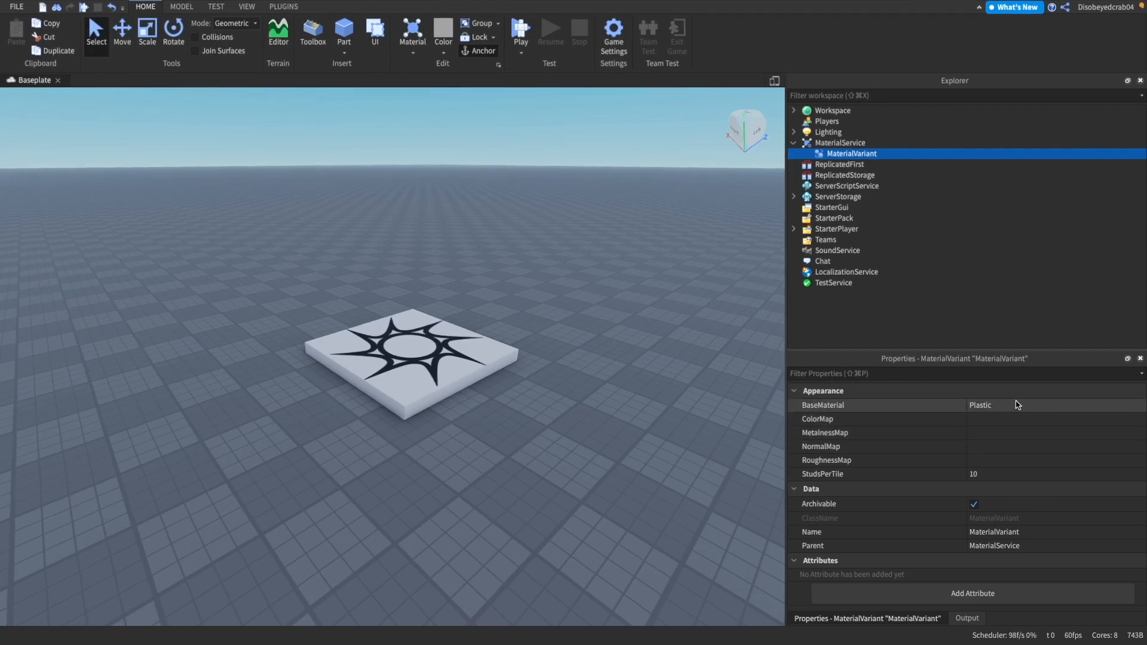
Step: Set the MaterialVariant's BaseMaterial to Grass and begin editing its ColorMap
left_click(839, 142)
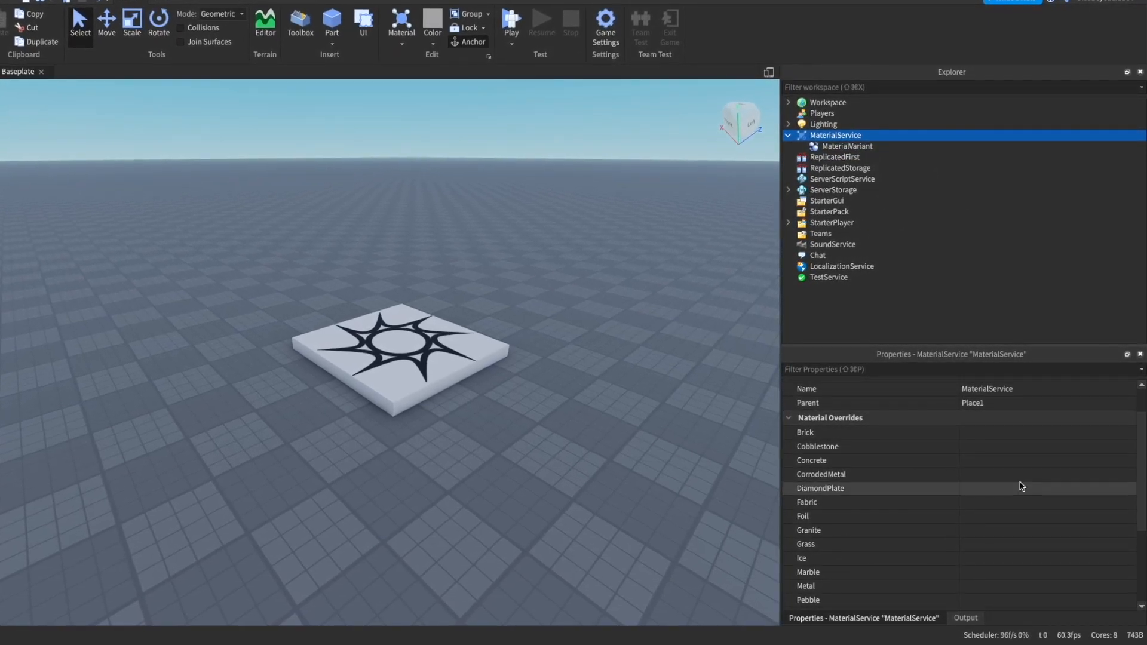
scroll("down", 3)
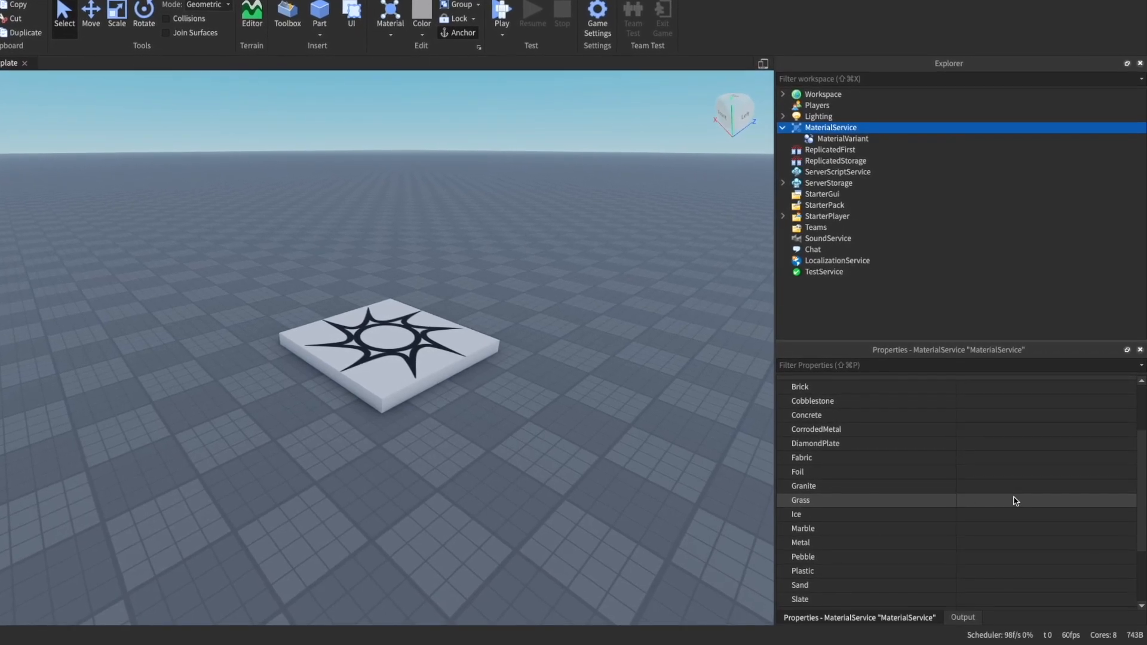
left_click(841, 139)
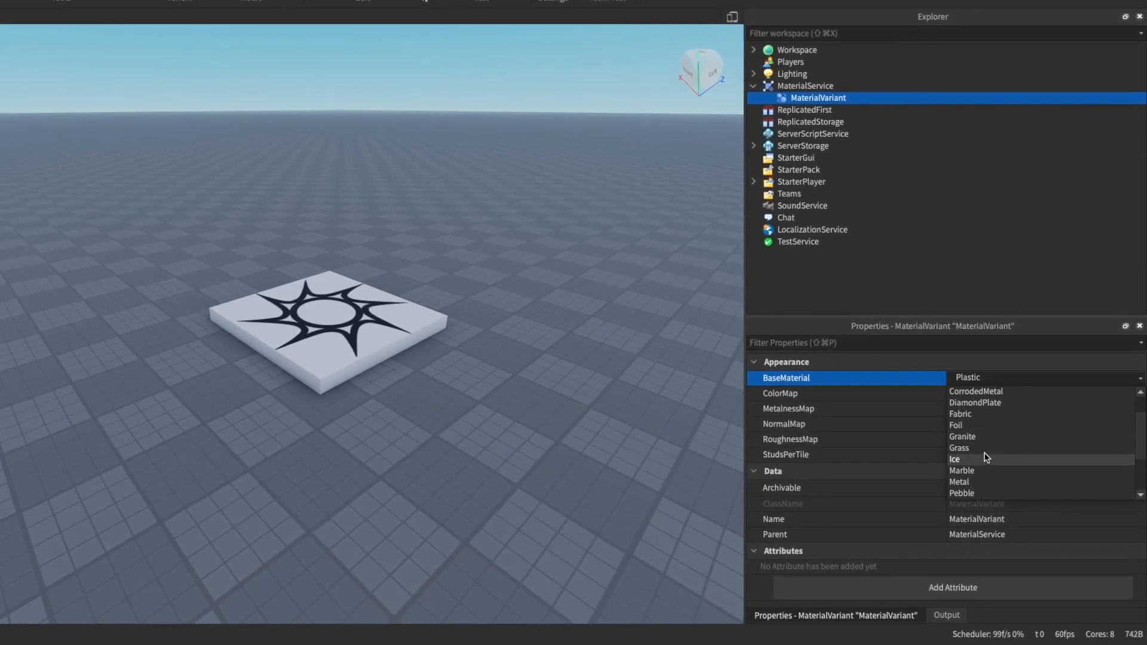
left_click(958, 448)
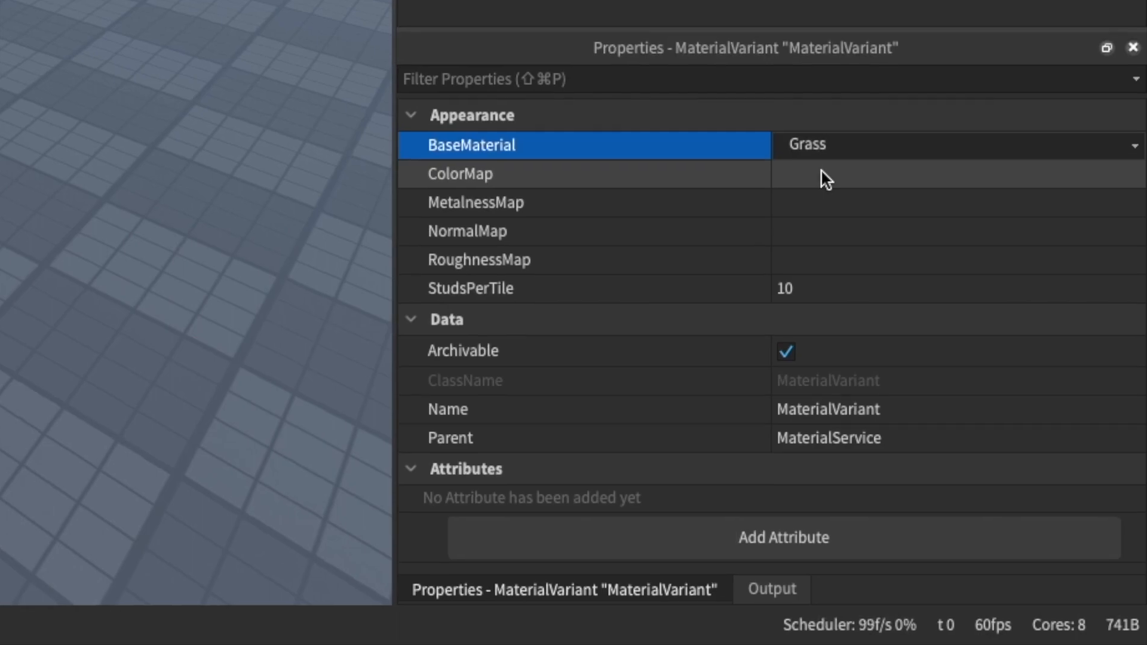
left_click(459, 174)
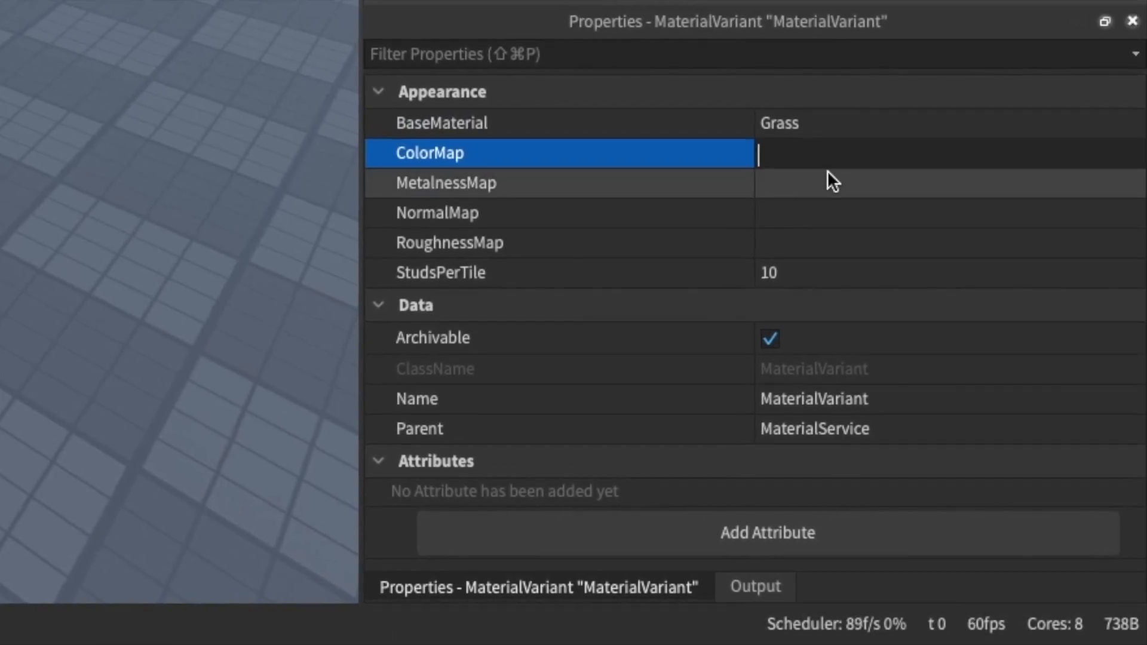
left_click(439, 213)
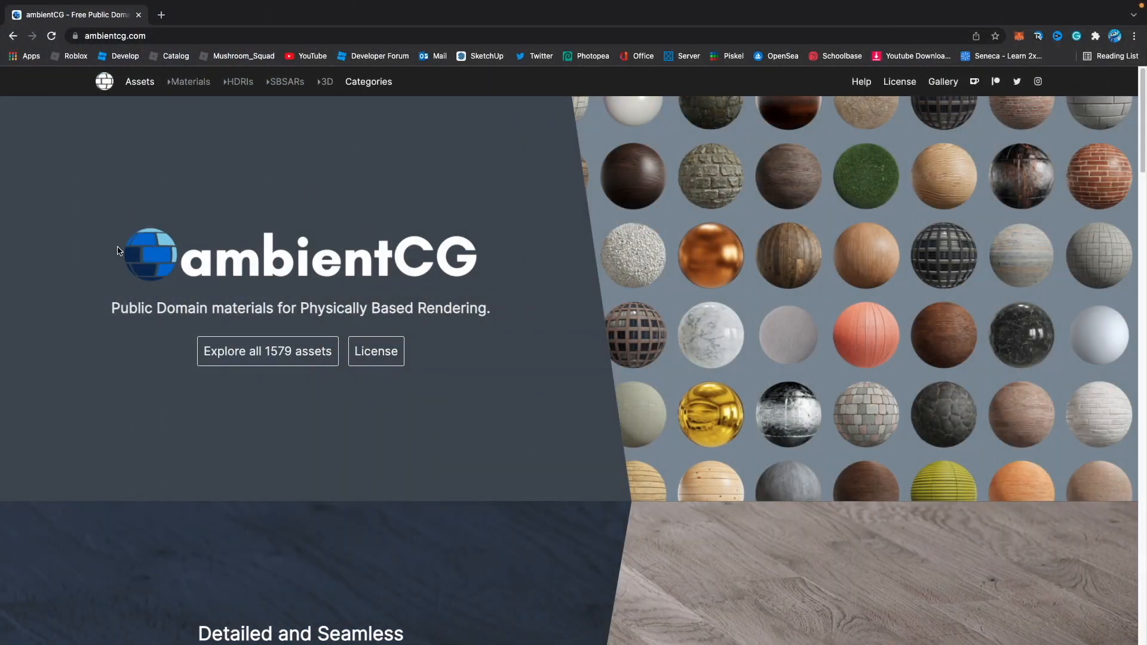
mouse_move(423, 365)
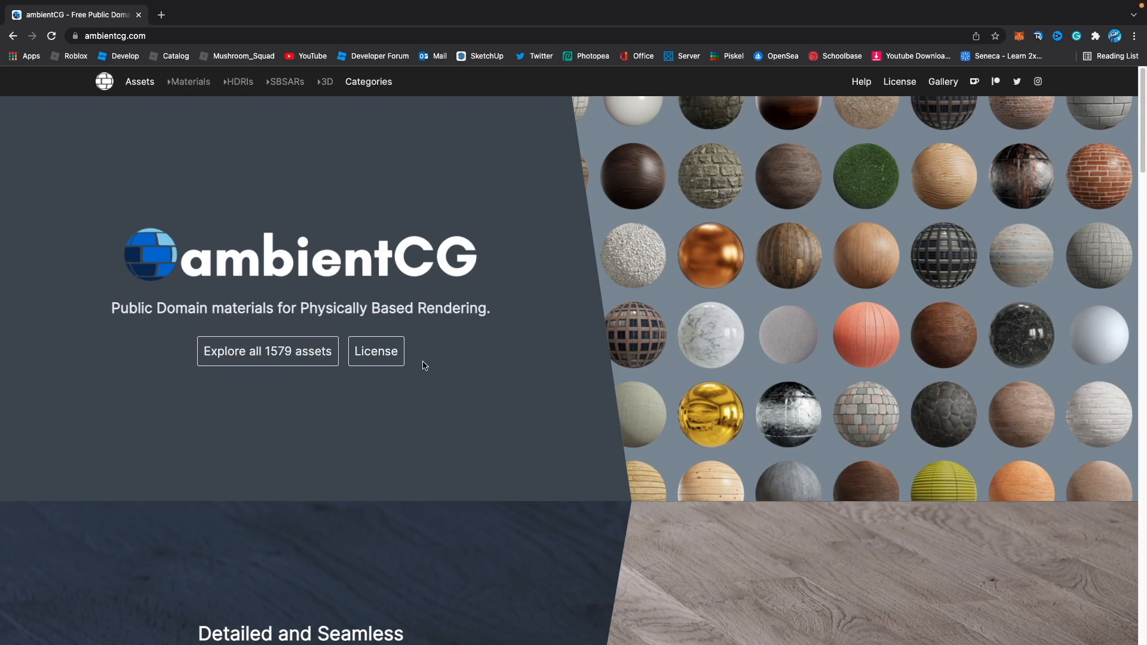
Step: Browse all ambientCG assets and view the Ground 037 mossy ground material's download options
left_click(266, 351)
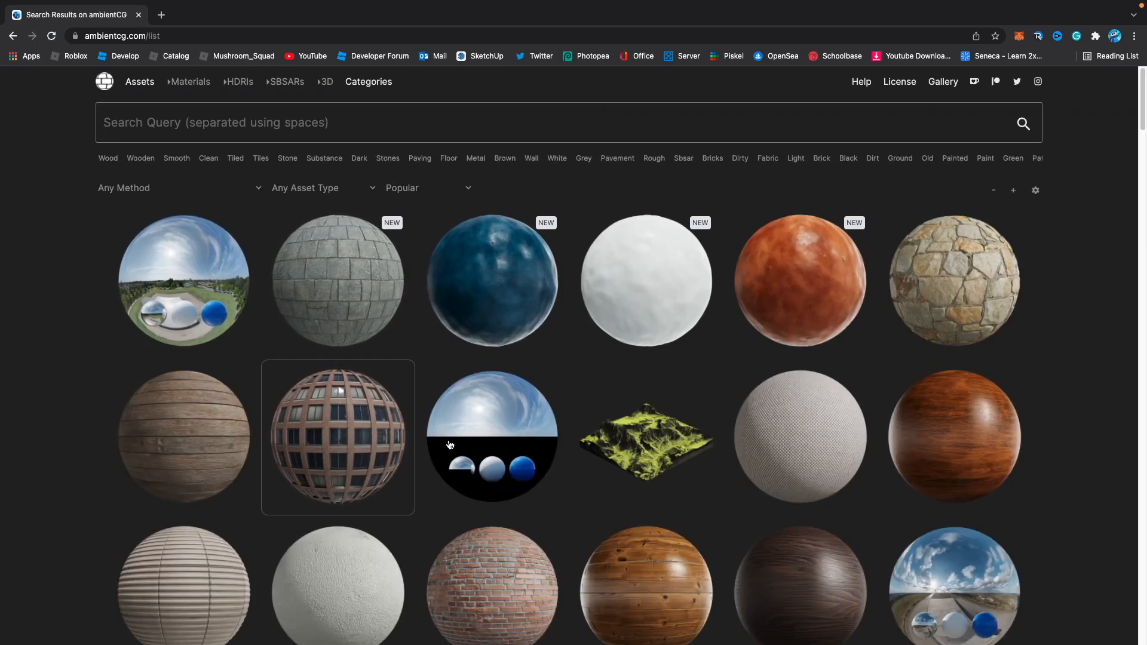
scroll("down", 3)
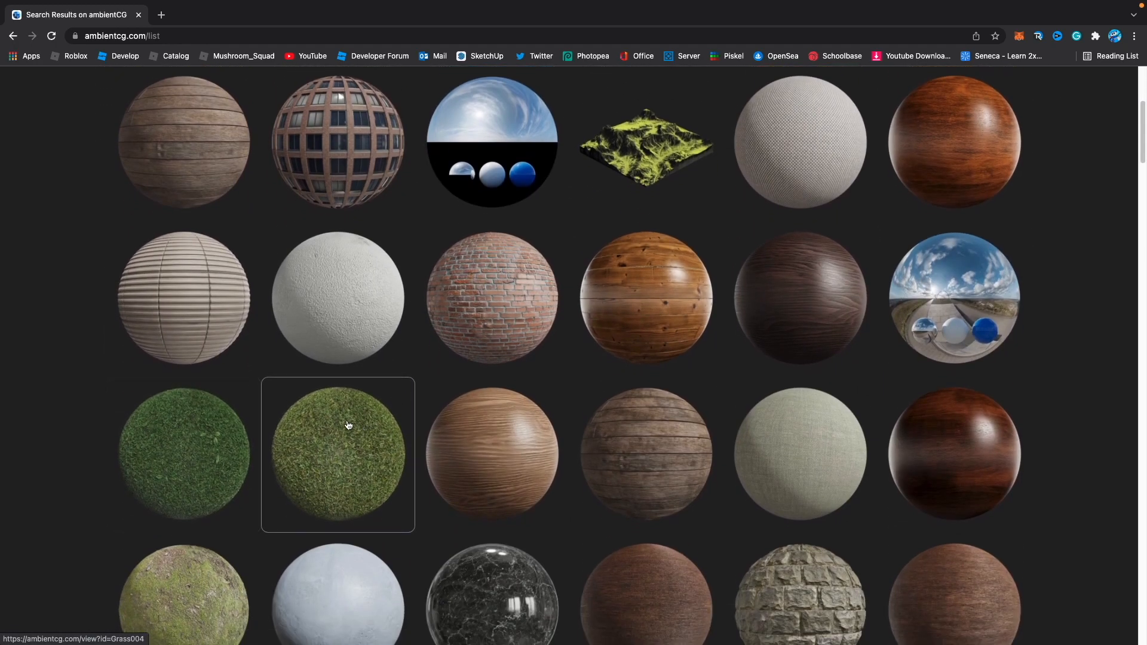
scroll("down", 3)
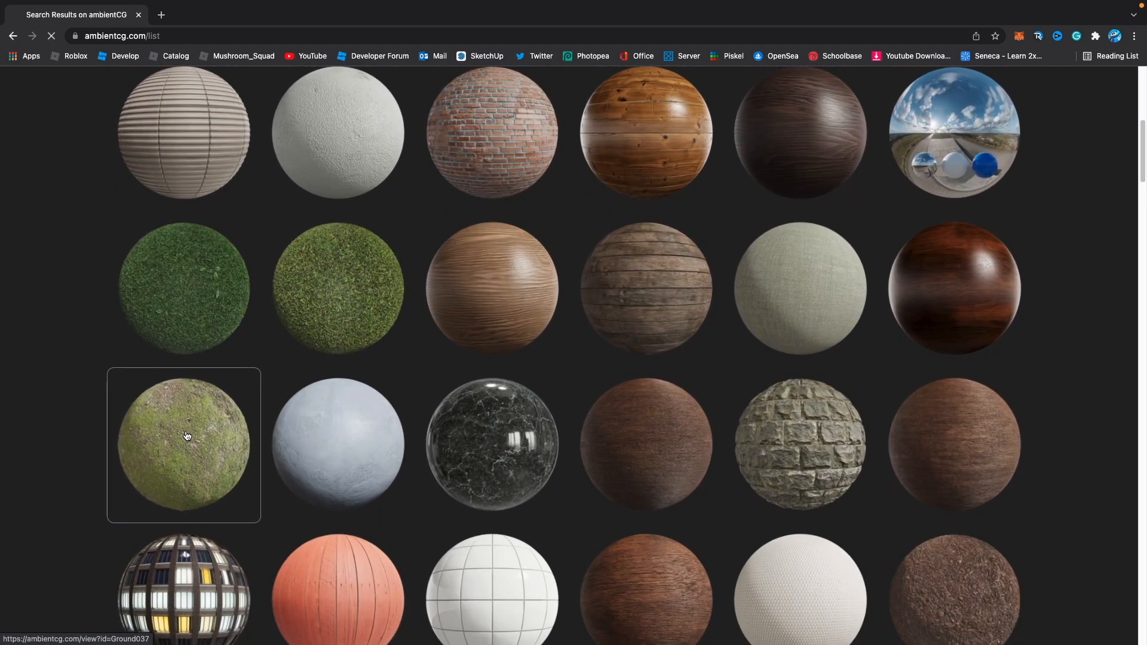
left_click(184, 445)
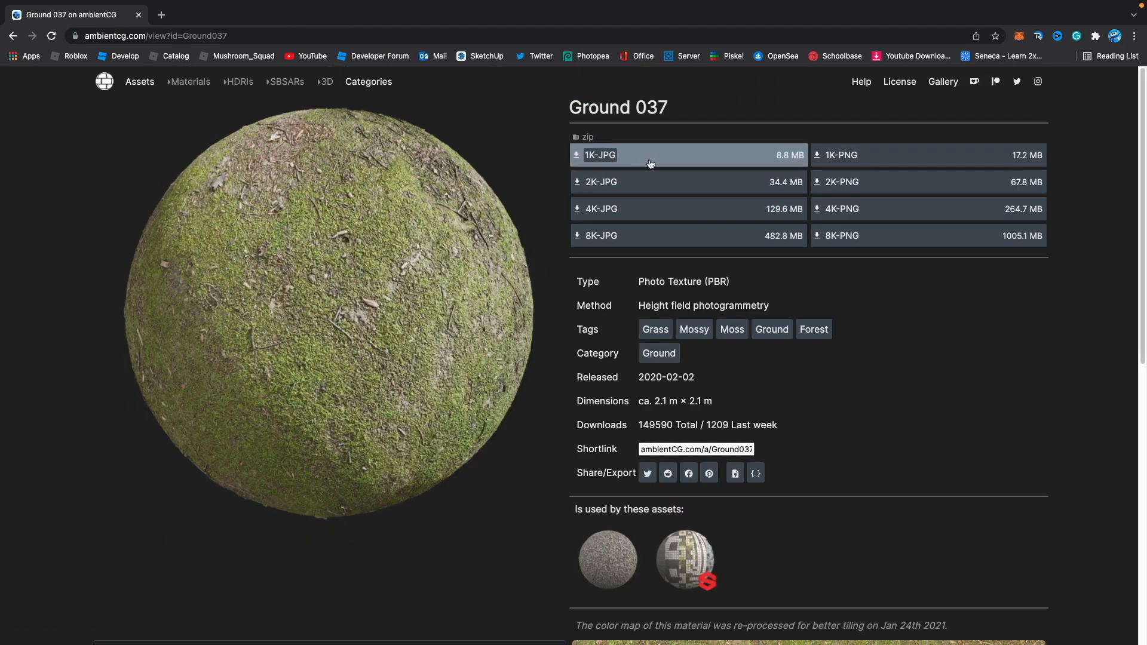
mouse_move(841, 182)
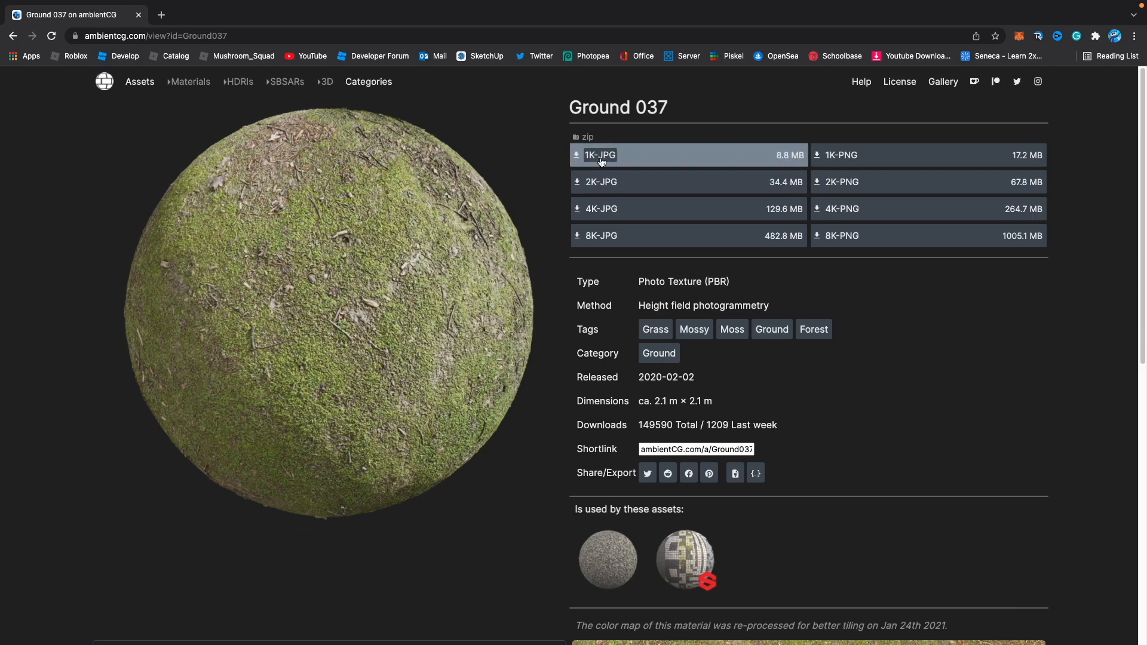
mouse_move(678, 166)
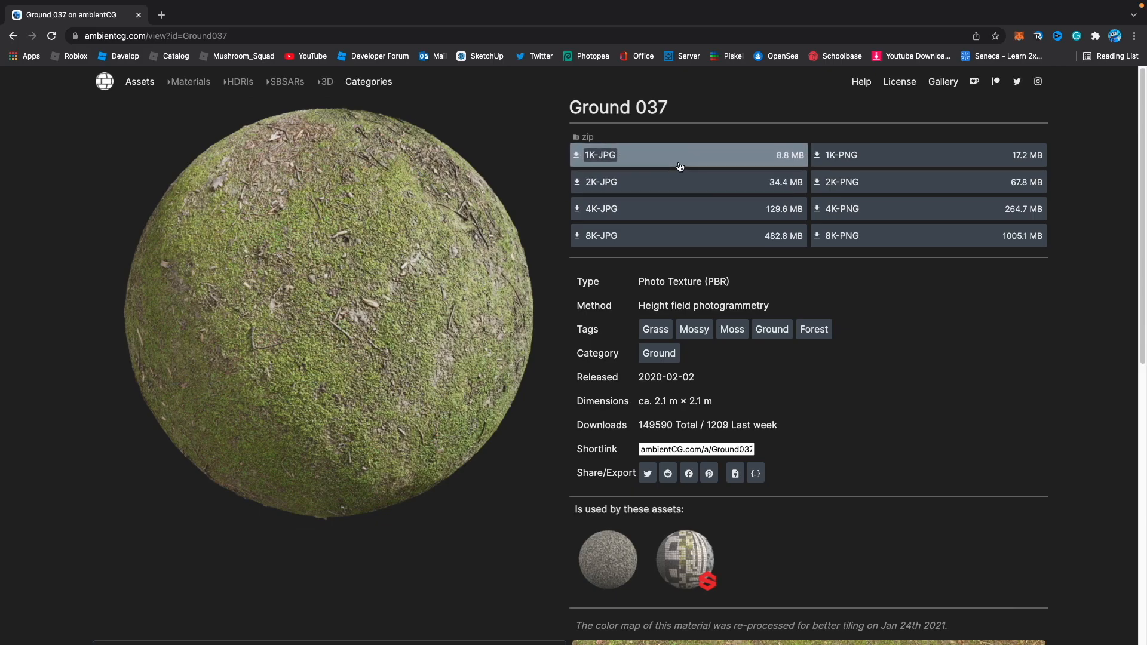
mouse_move(705, 368)
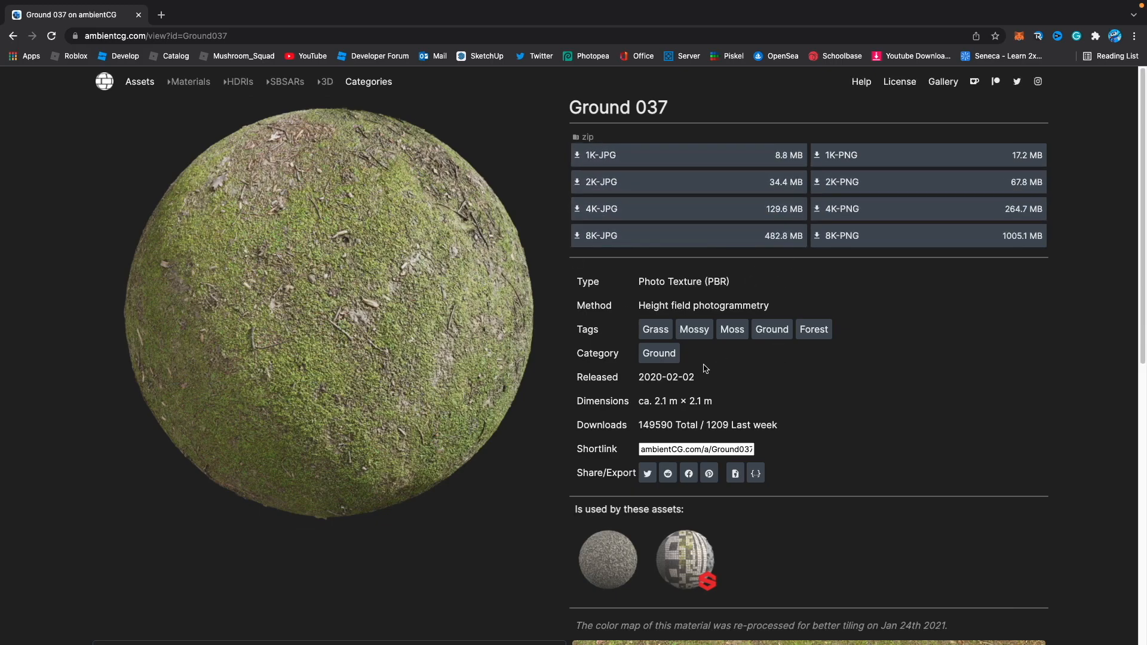
scroll("down", 3)
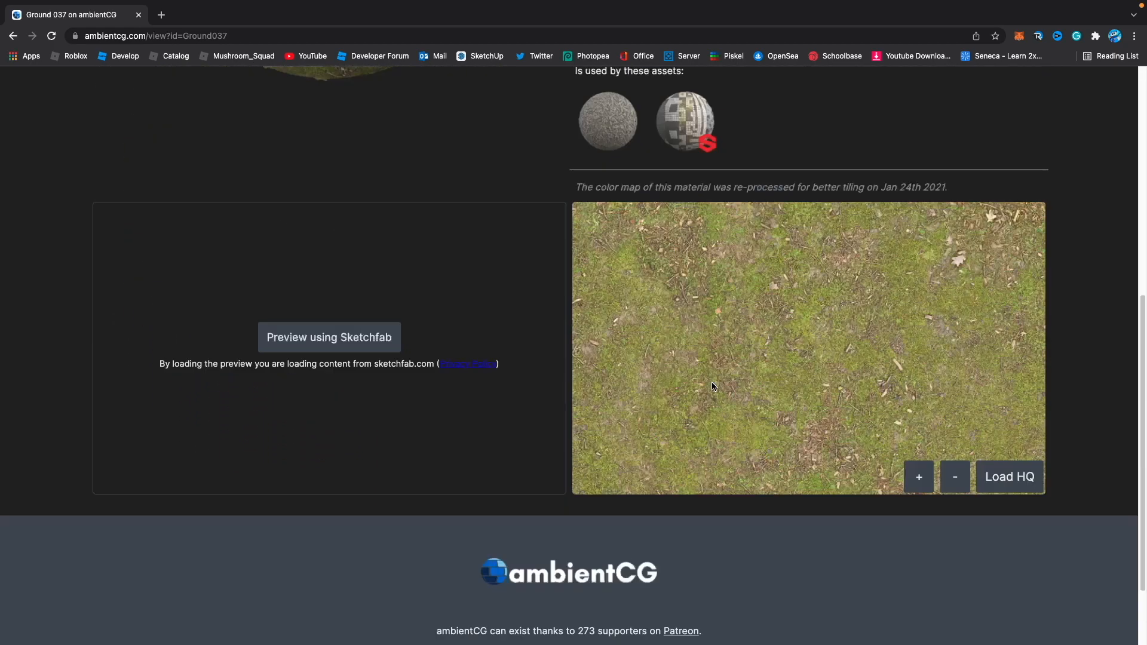
scroll("down", 3)
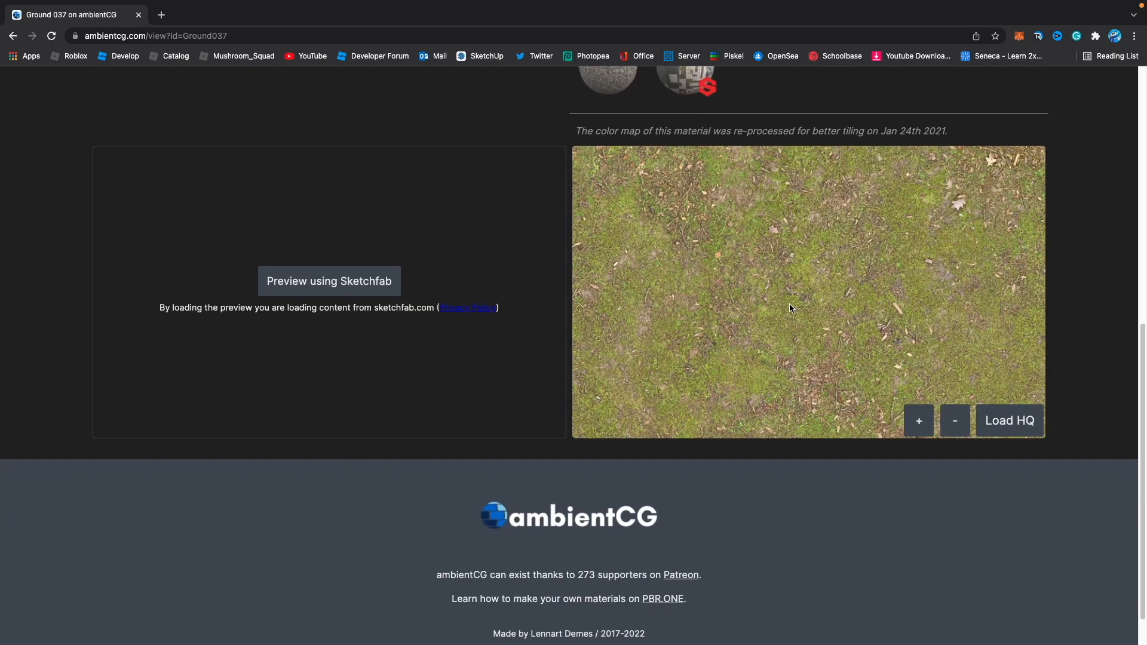
scroll("up", 3)
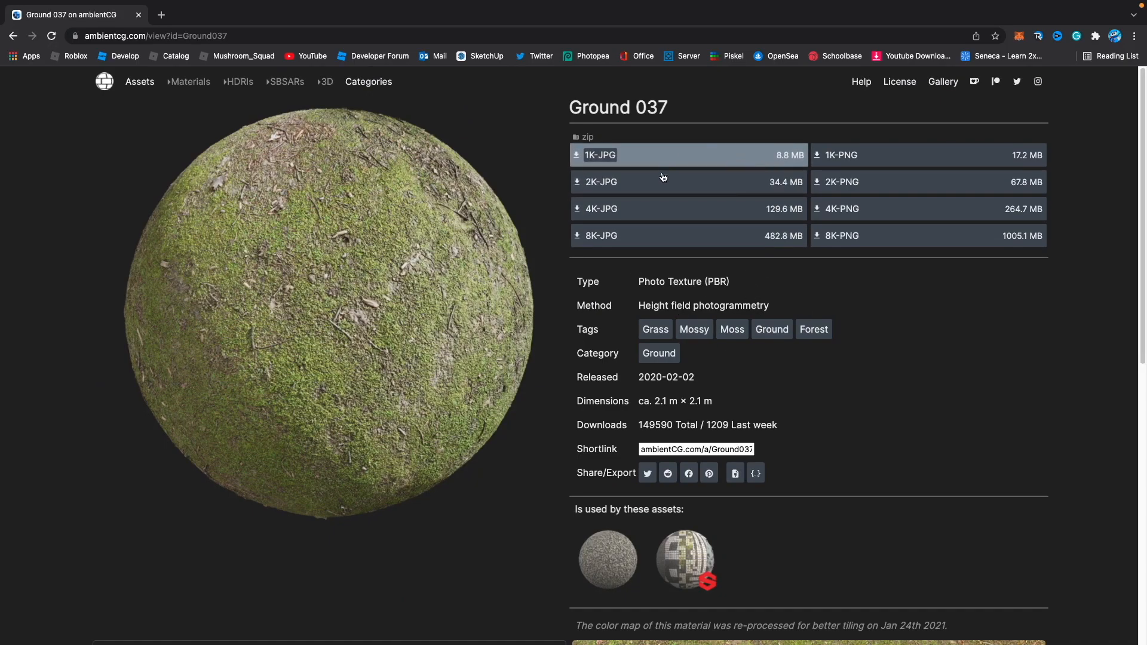
mouse_move(842, 182)
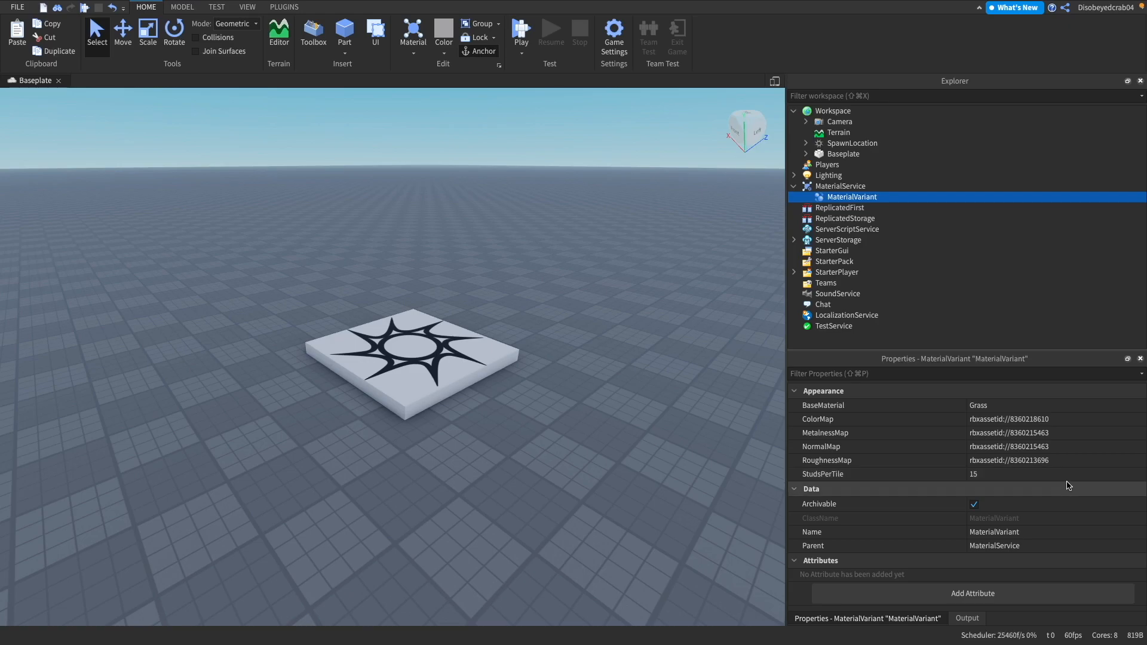
mouse_move(1015, 484)
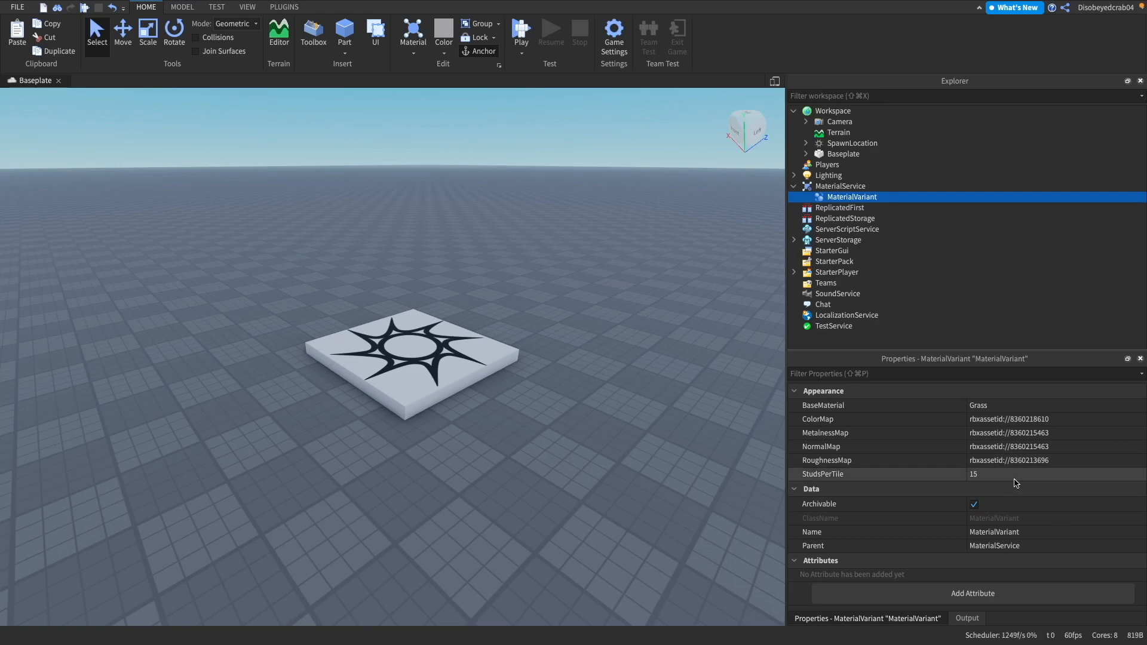
mouse_move(933, 307)
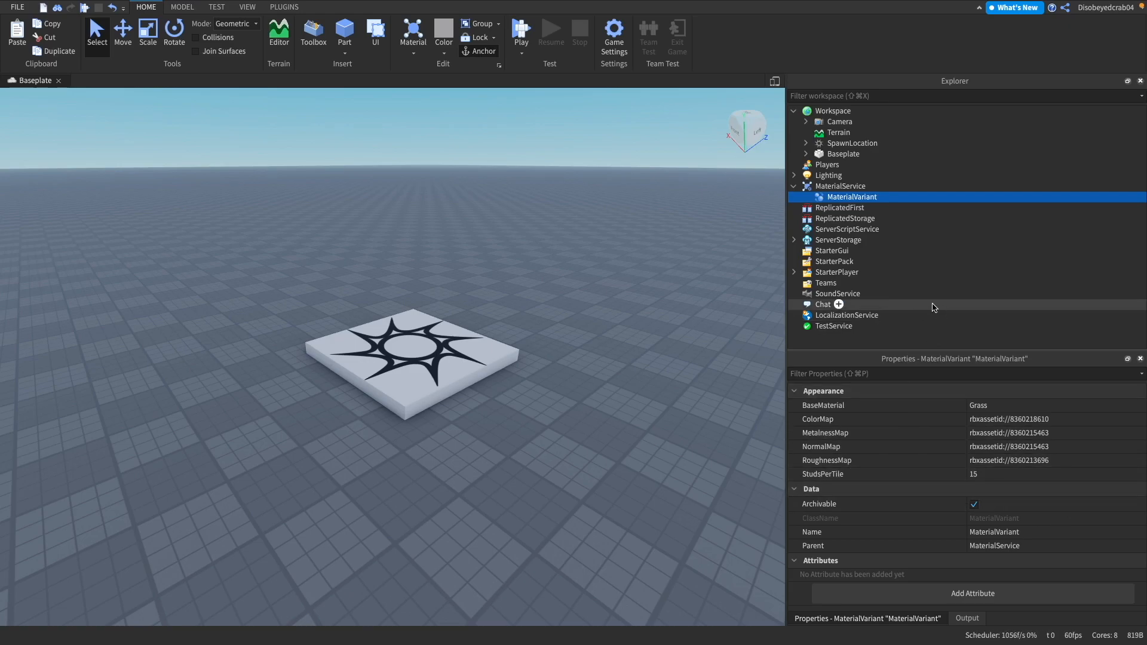
Step: Set the Baseplate part's Material to Grass
left_click(844, 154)
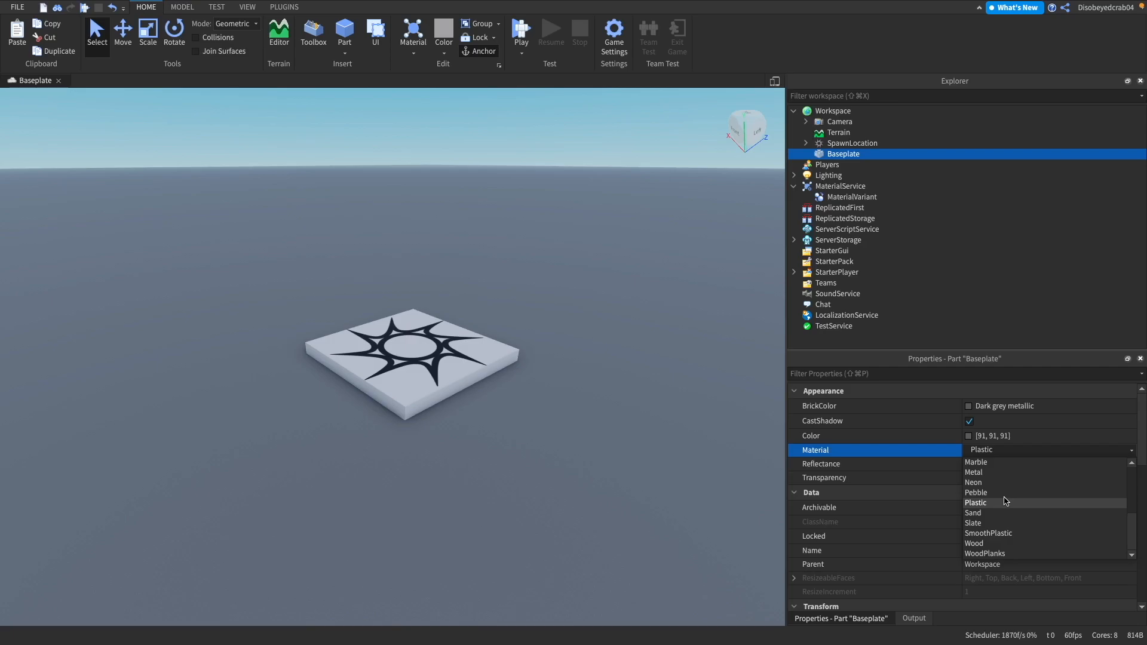
scroll("up", 3)
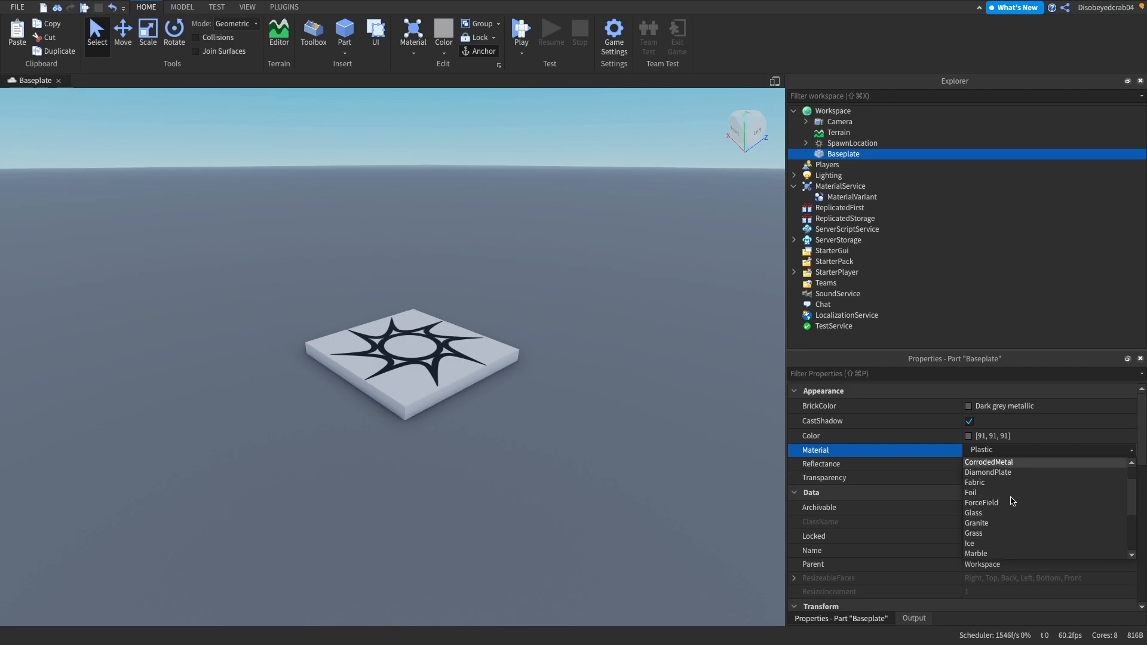
left_click(973, 533)
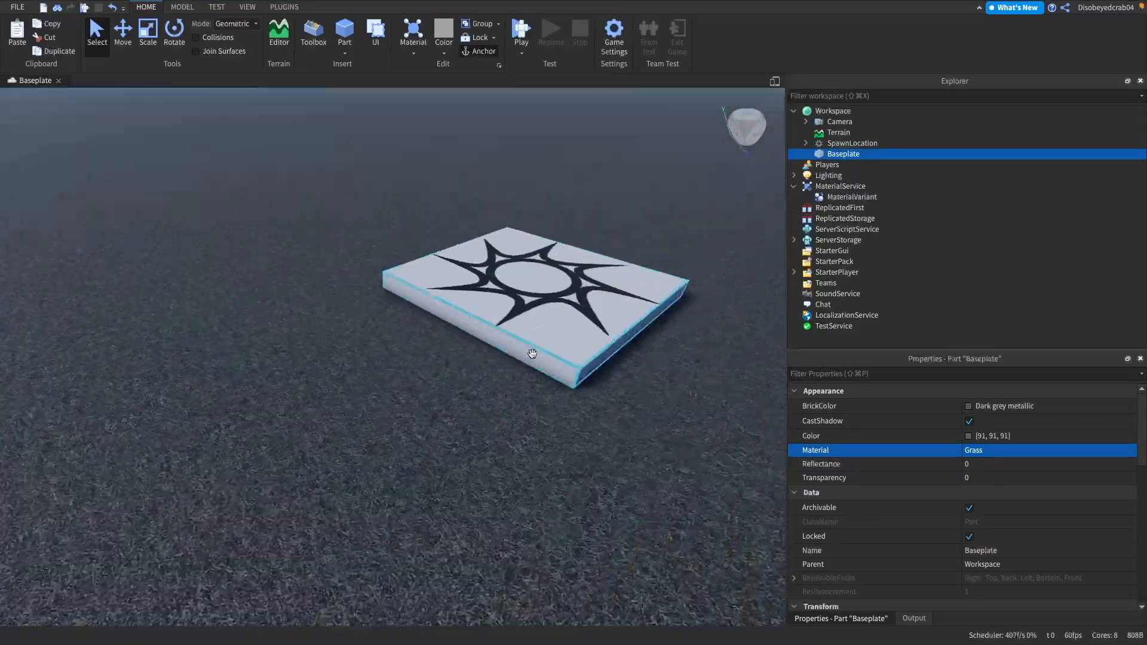
Step: In MaterialService's Material Overrides, set Grass to the MaterialVariant
left_click(852, 197)
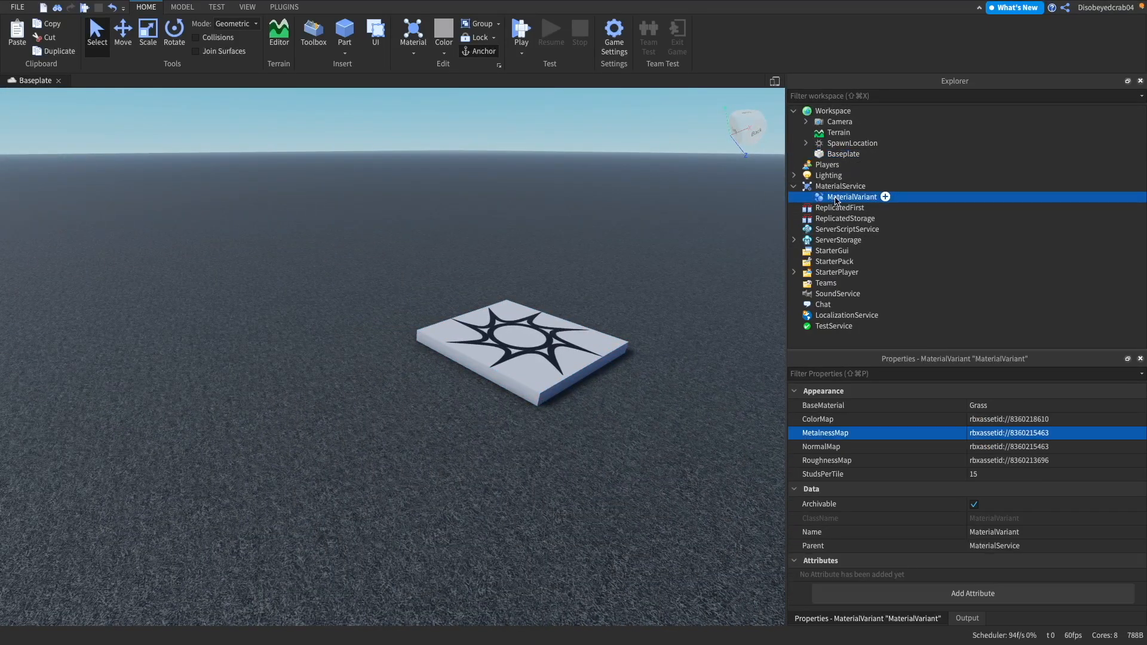
left_click(840, 186)
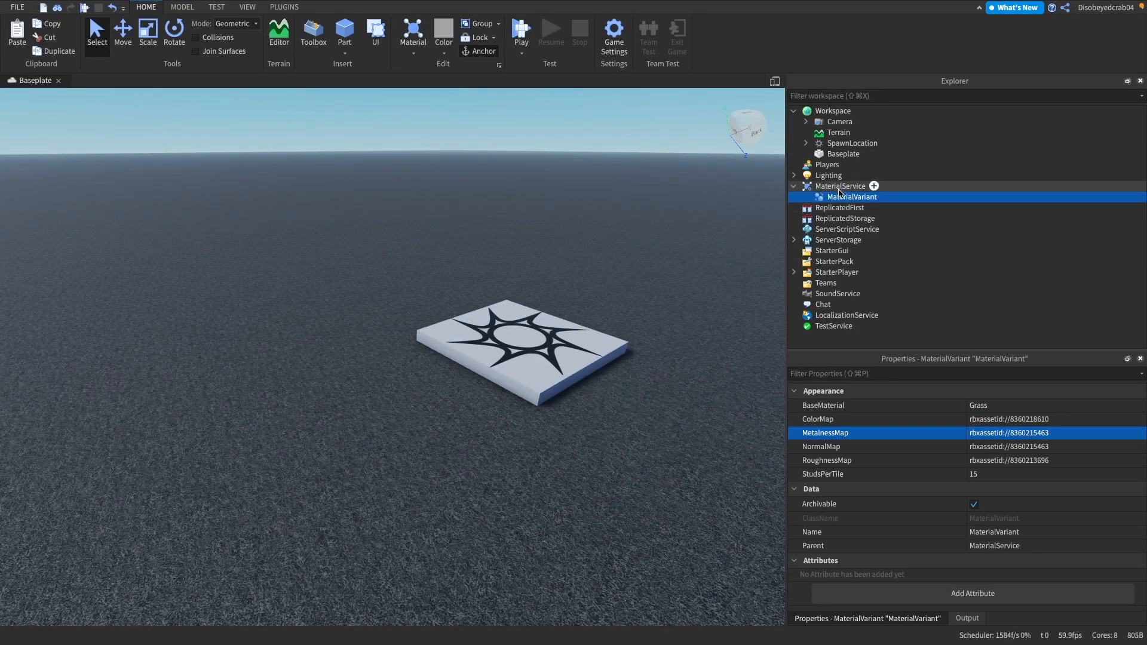
left_click(840, 186)
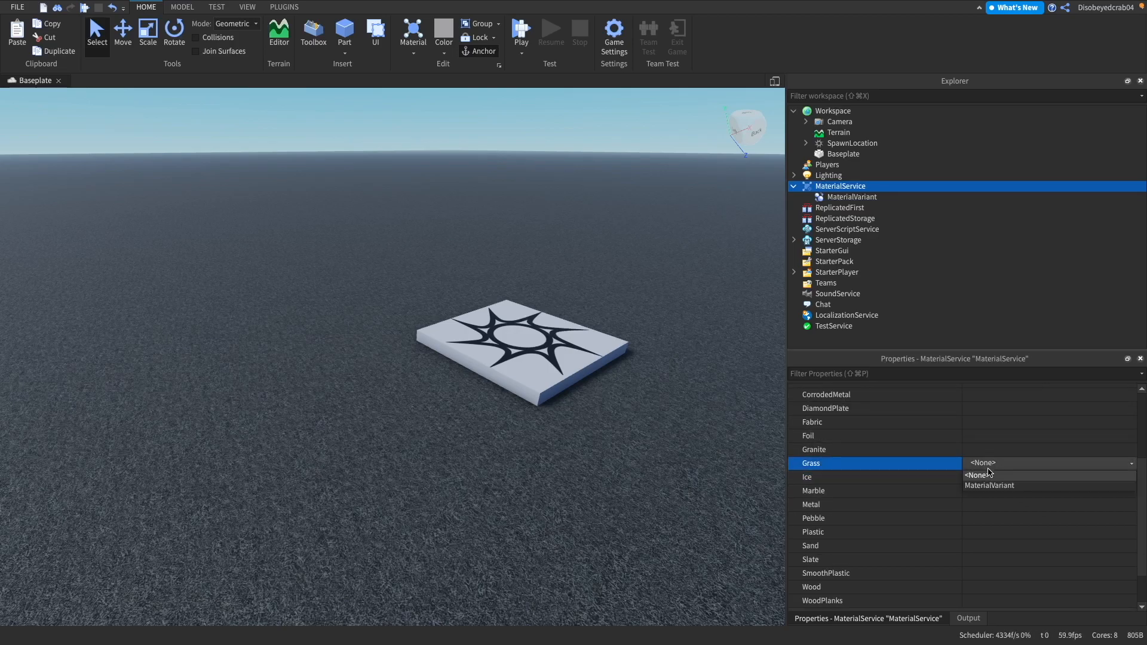
left_click(989, 486)
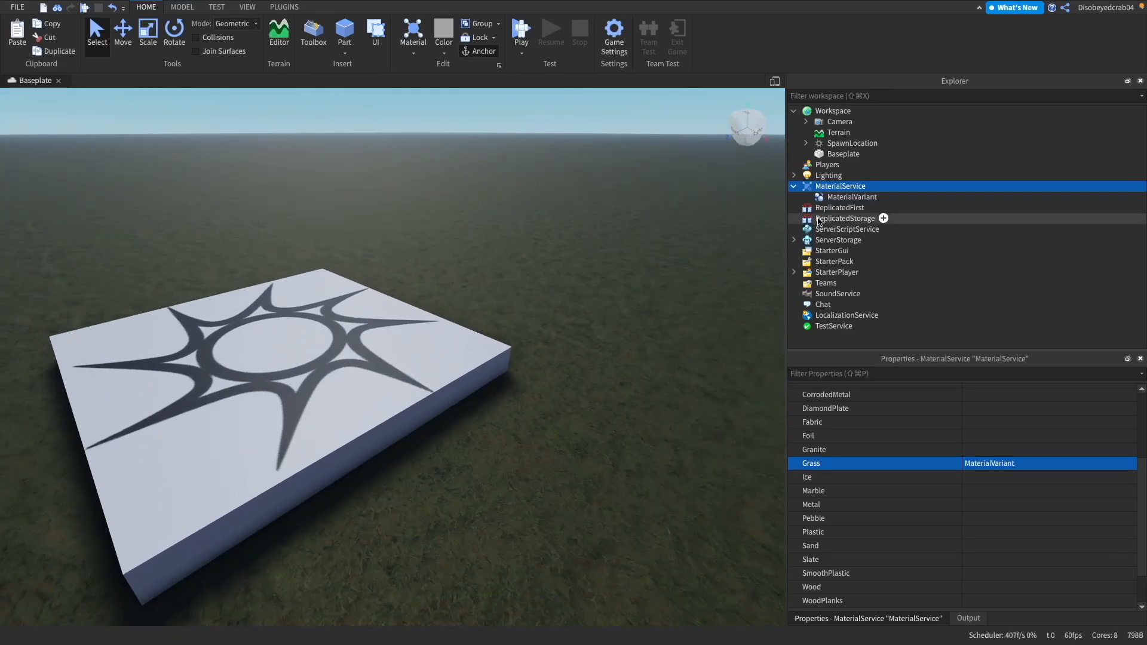
Step: Delete Lighting's Atmosphere, Sky, Bloom, DepthOfField and SunRays effects
left_click(829, 175)
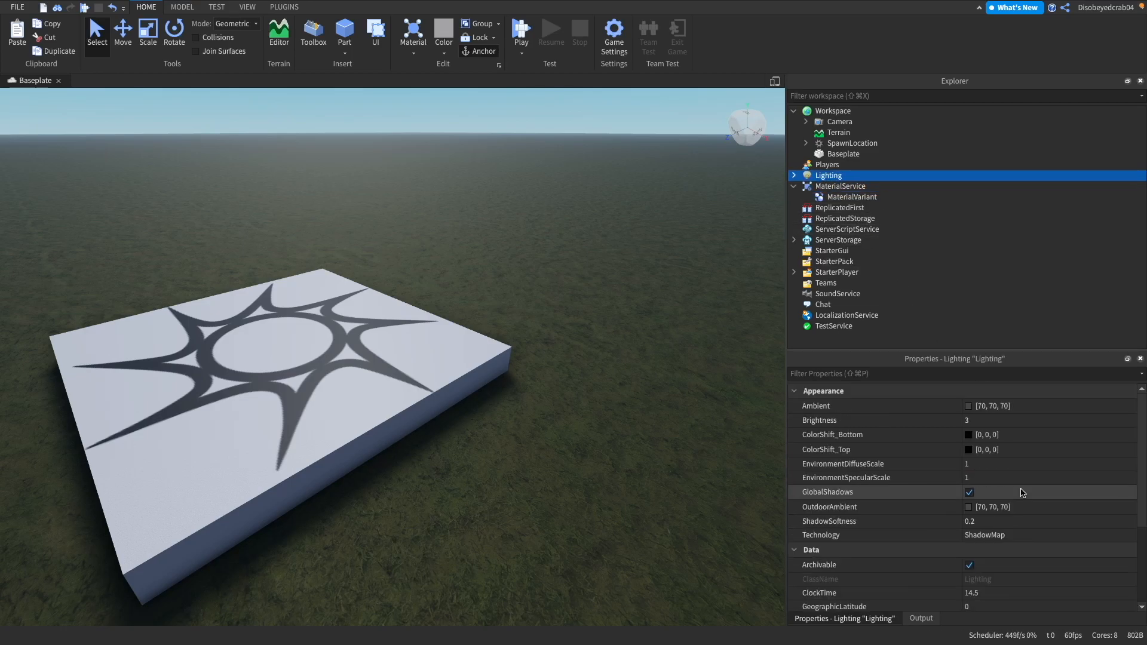
left_click(793, 175)
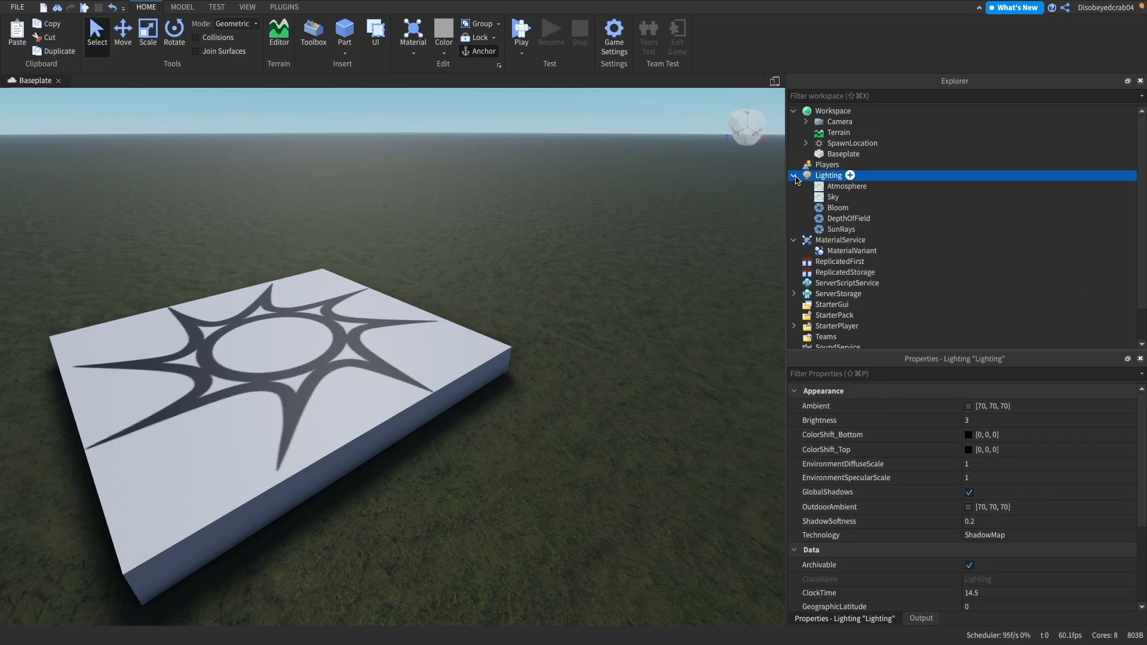
right_click(841, 229)
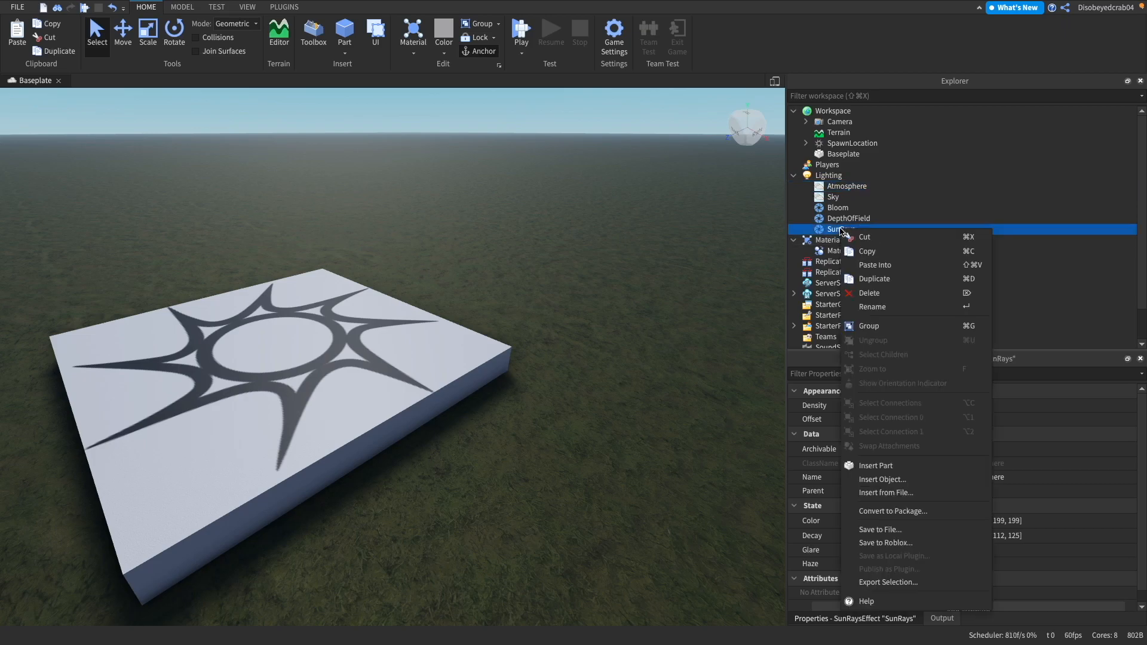
left_click(883, 354)
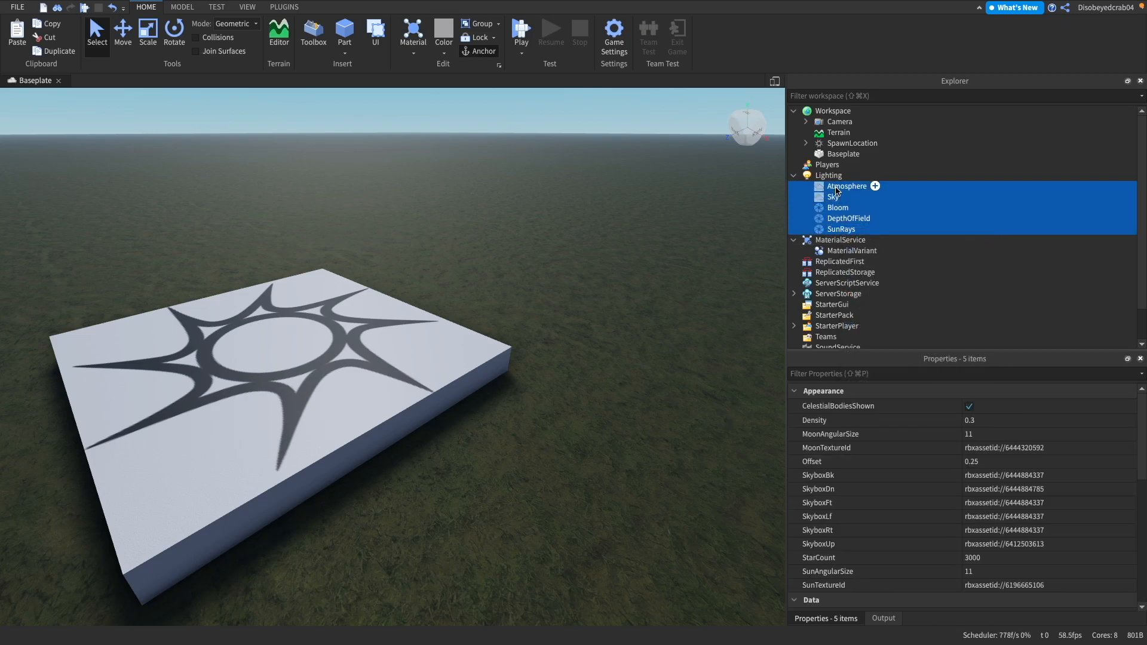
left_click(284, 7)
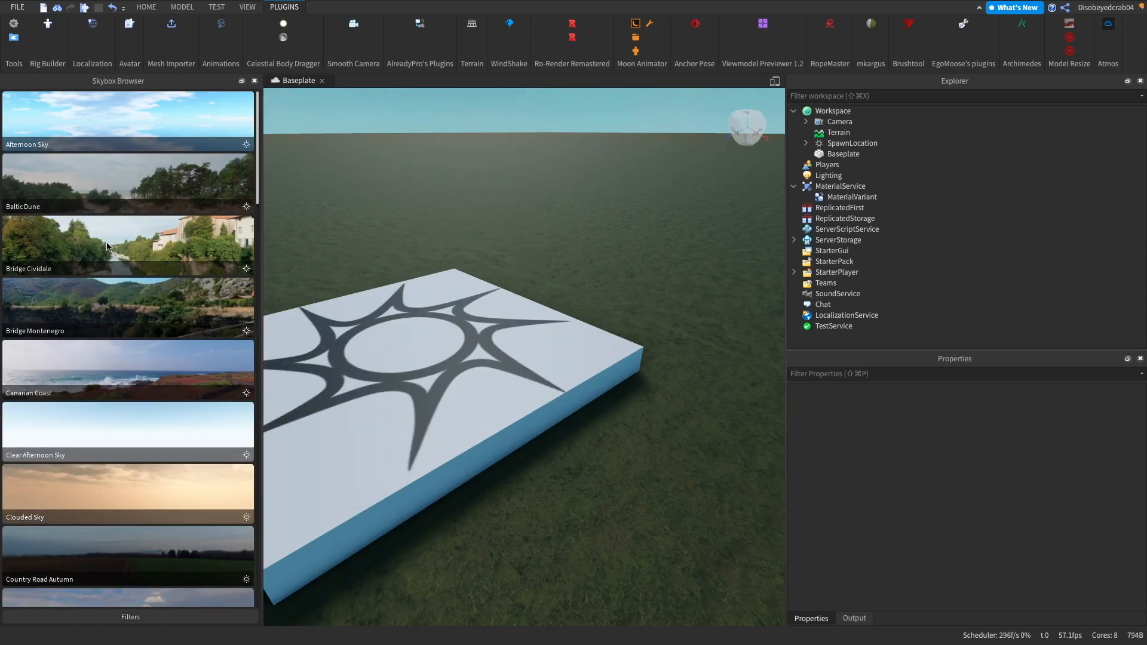
Step: Apply the Clouded Sky skybox with its lighting and add an Atmosphere to Lighting
left_click(127, 494)
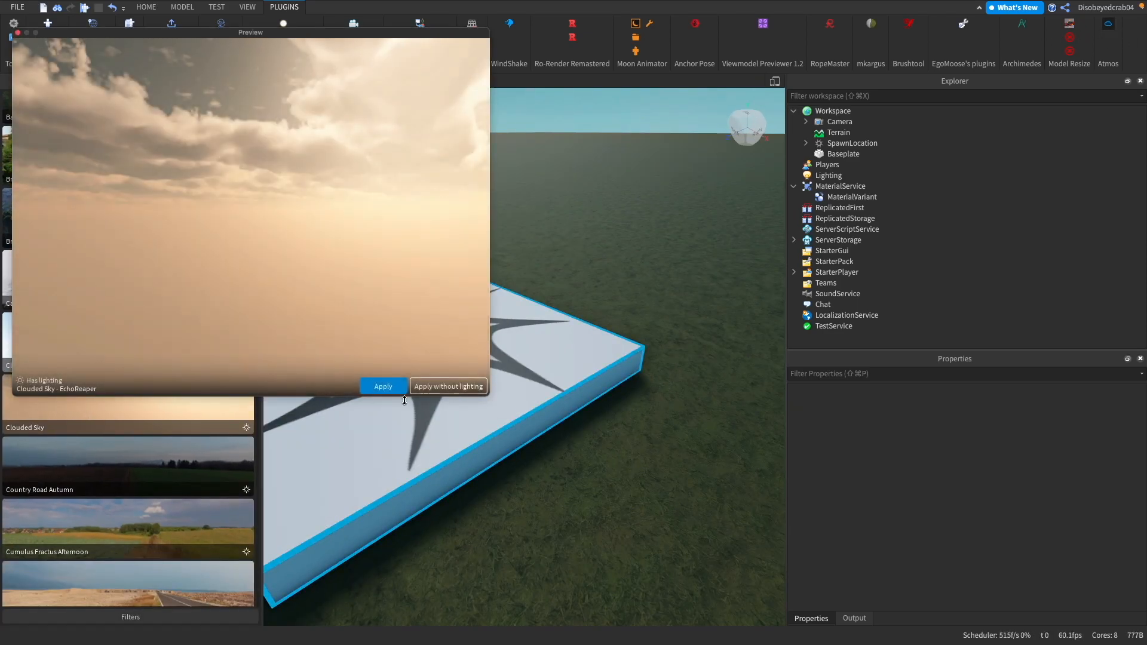
left_click(384, 386)
type("at")
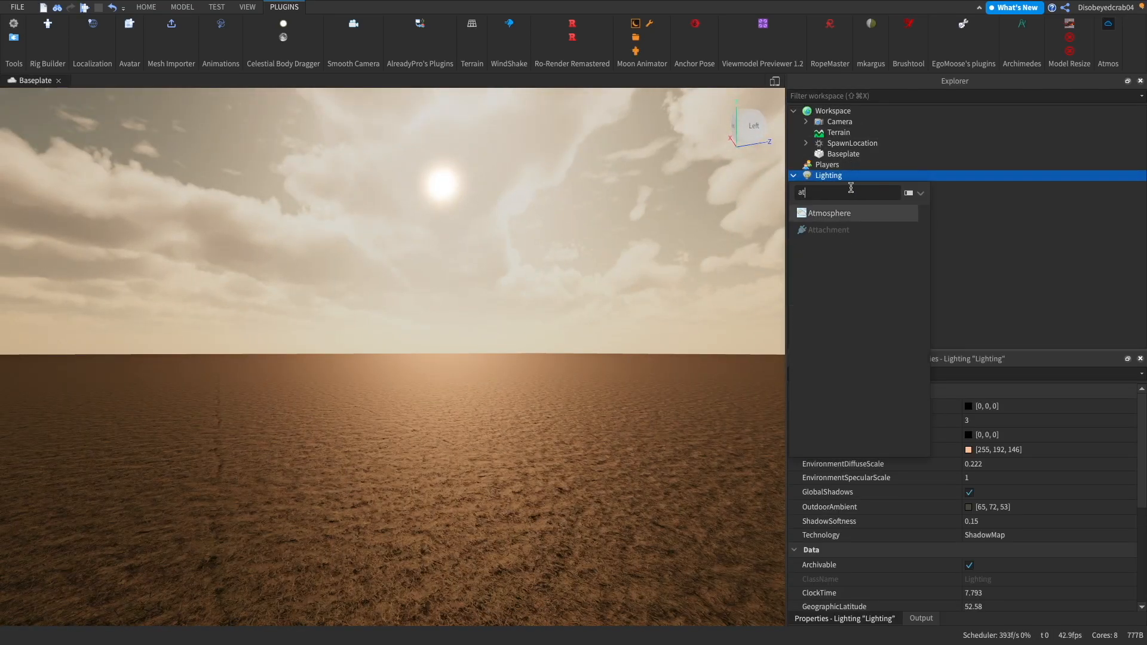
left_click(829, 213)
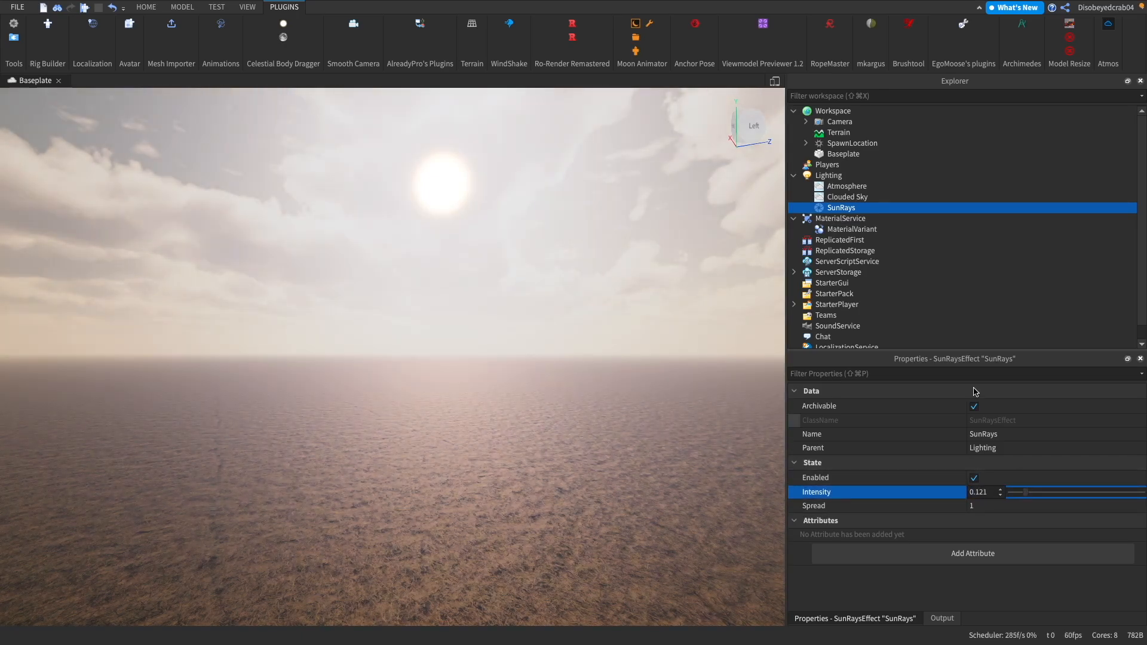
mouse_move(872, 148)
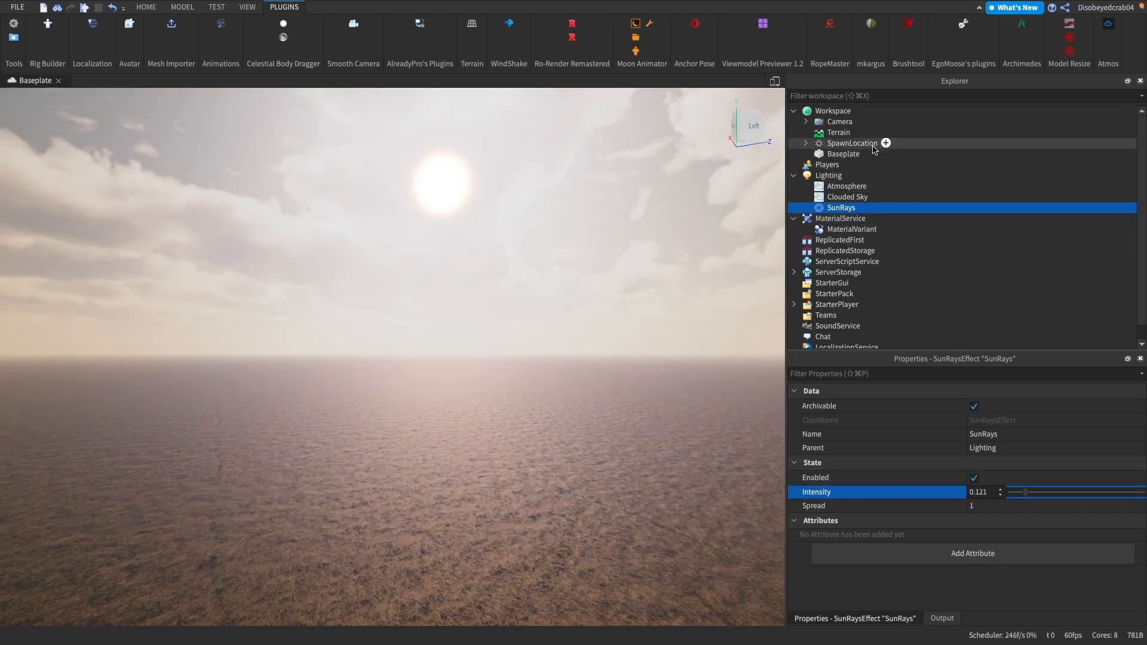
left_click(842, 154)
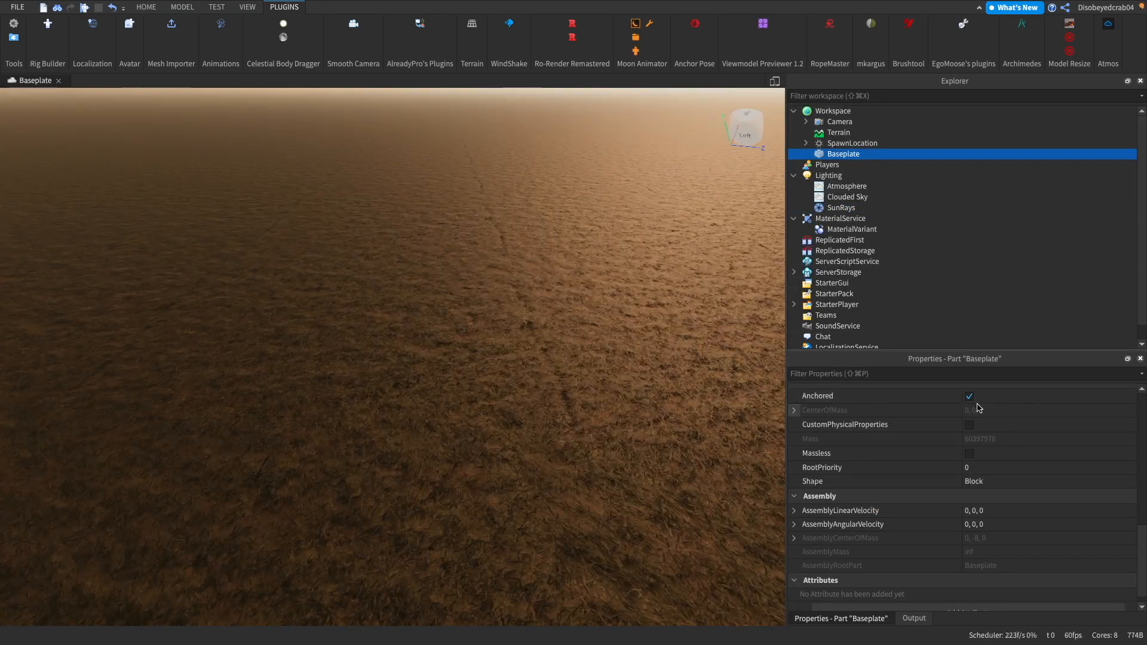
left_click(969, 405)
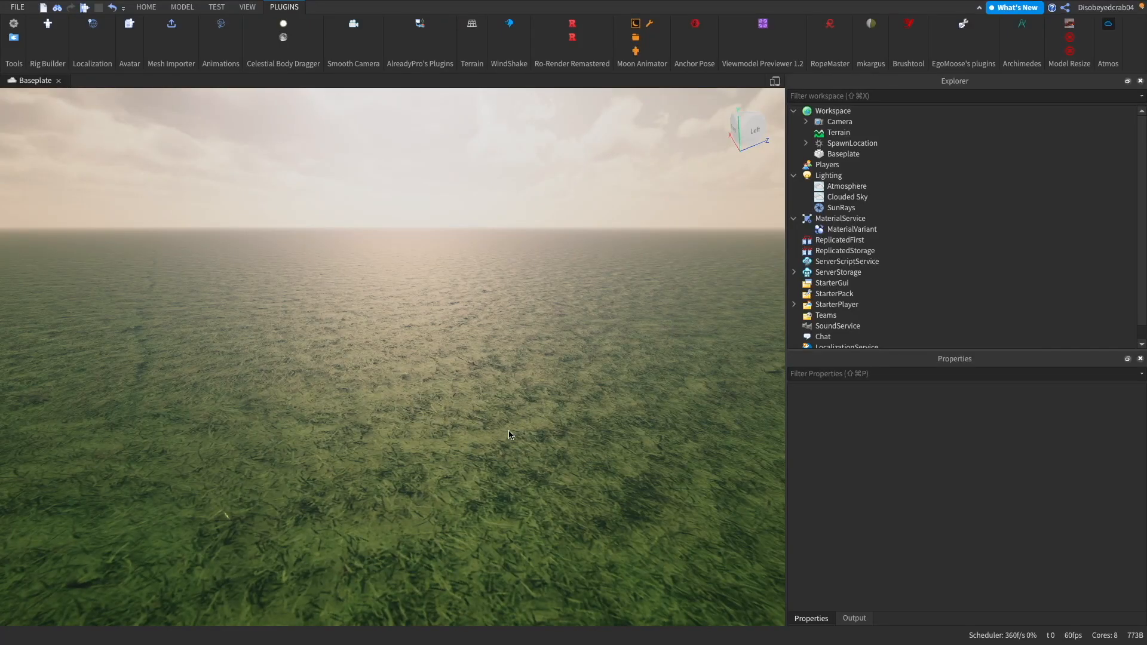
Step: Rename the variant Autumn Ground with new texture maps and check MaterialService and the Baseplate
left_click(146, 7)
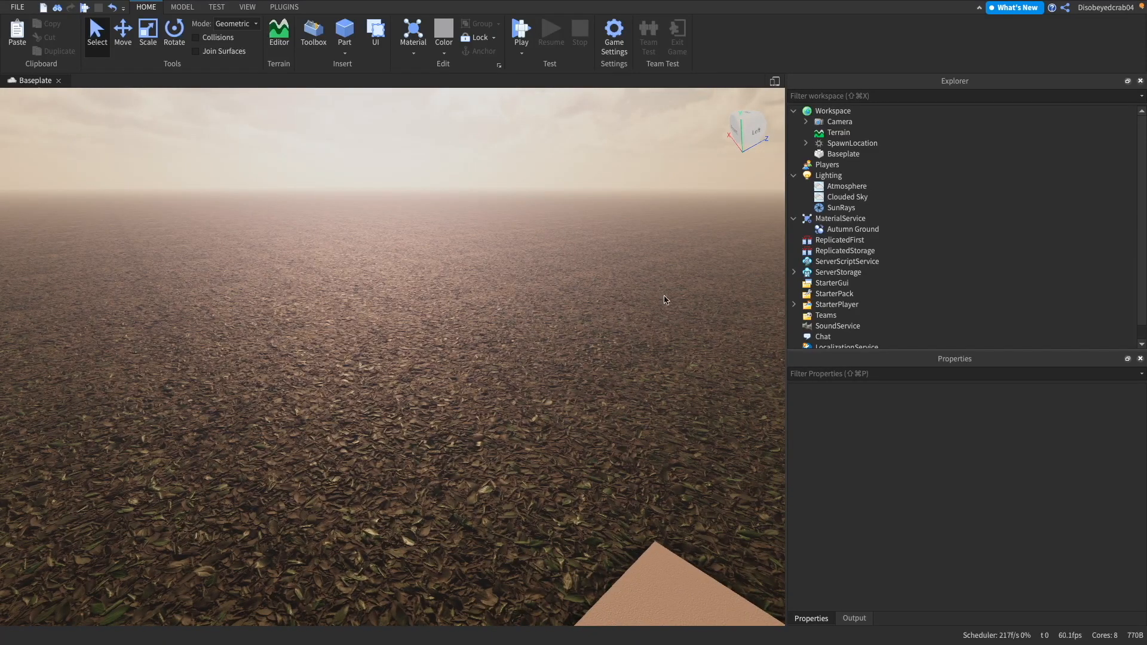
left_click(840, 217)
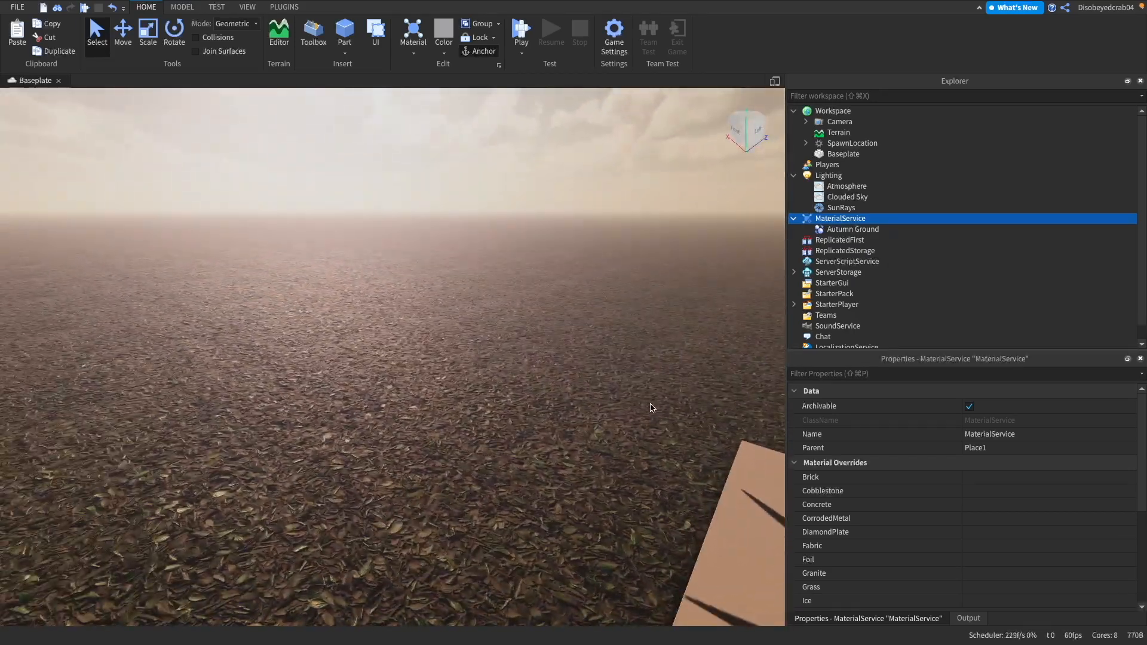
left_click(843, 154)
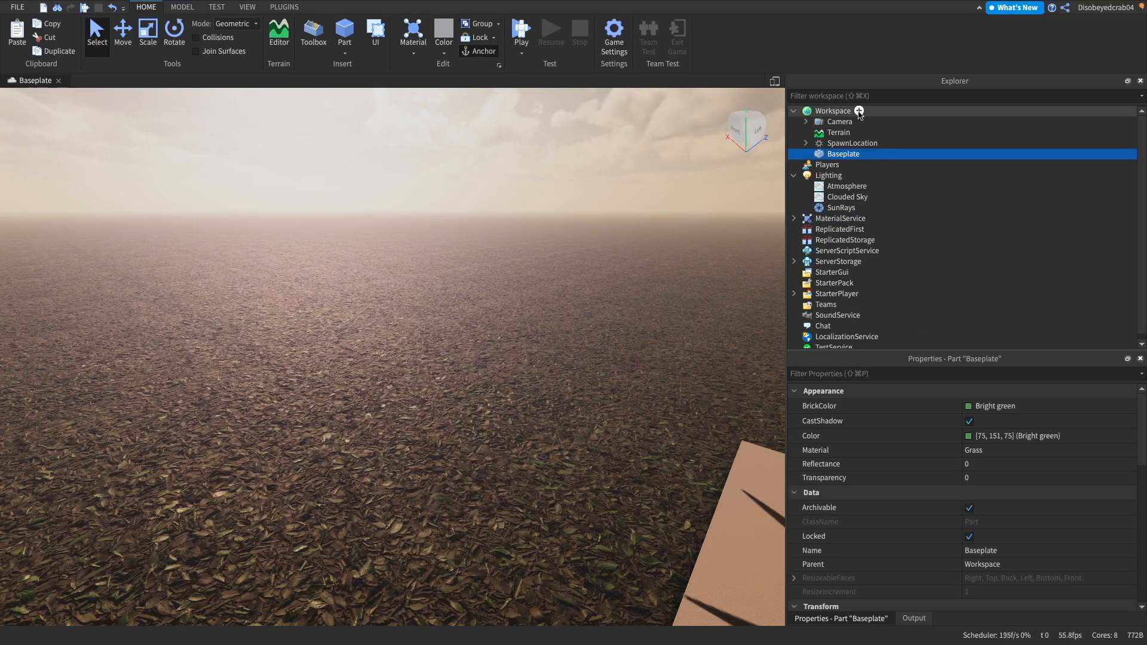
Step: Insert a MeshPart into Workspace, scale it up, and add a SurfaceAppearance inside it
left_click(859, 110)
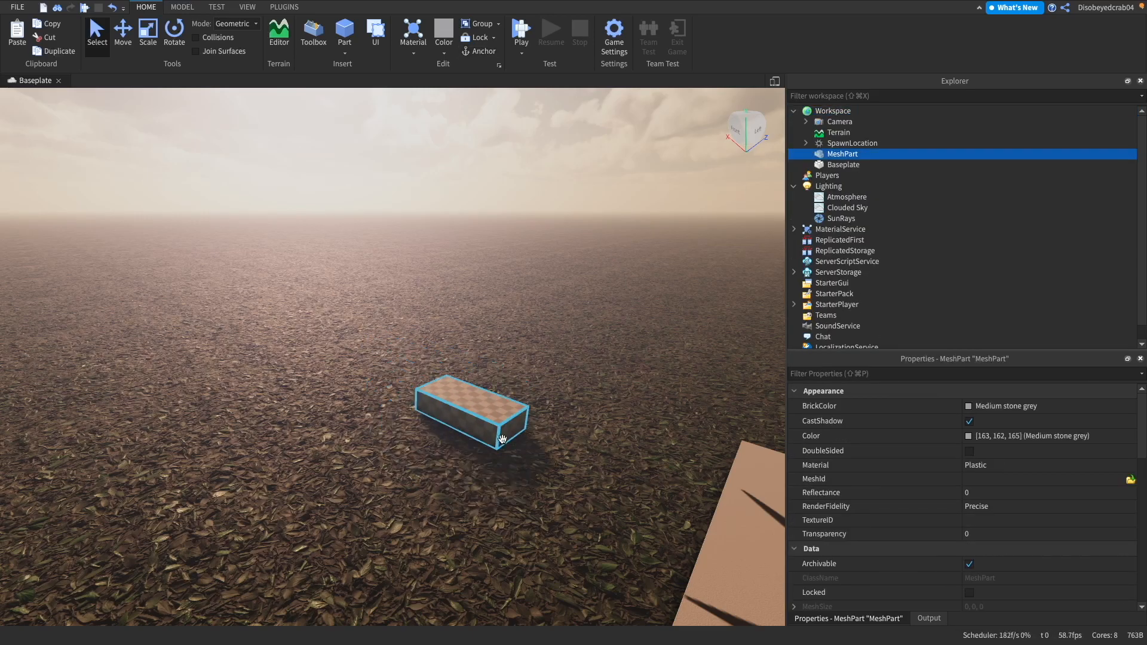
left_click(147, 33)
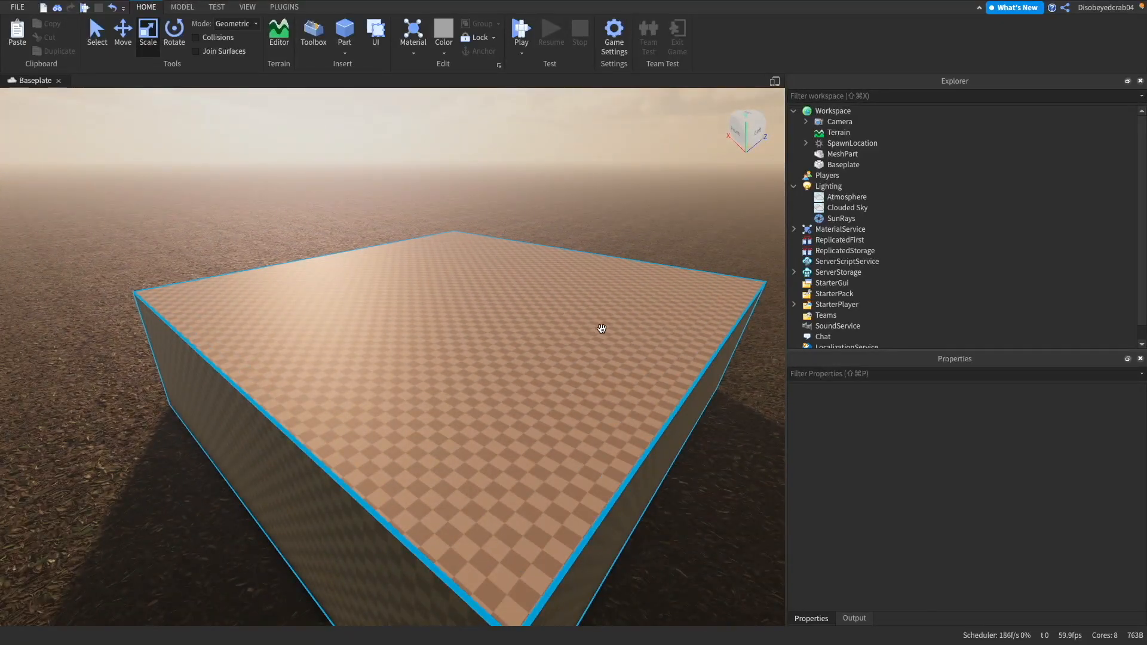
left_click(866, 154)
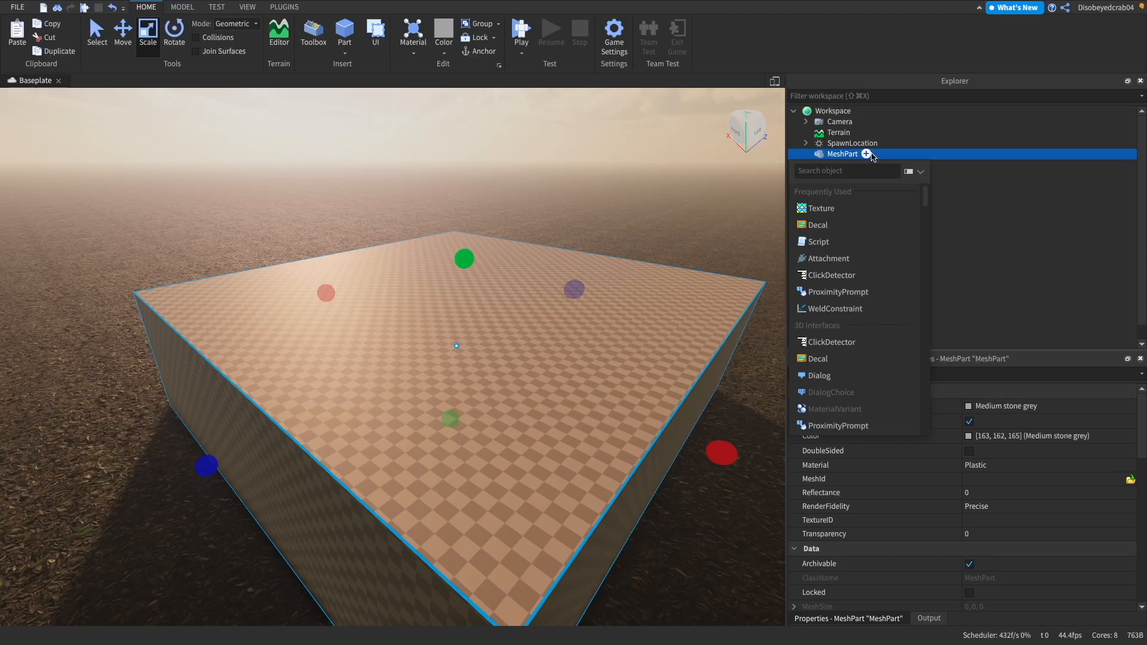
type("sur")
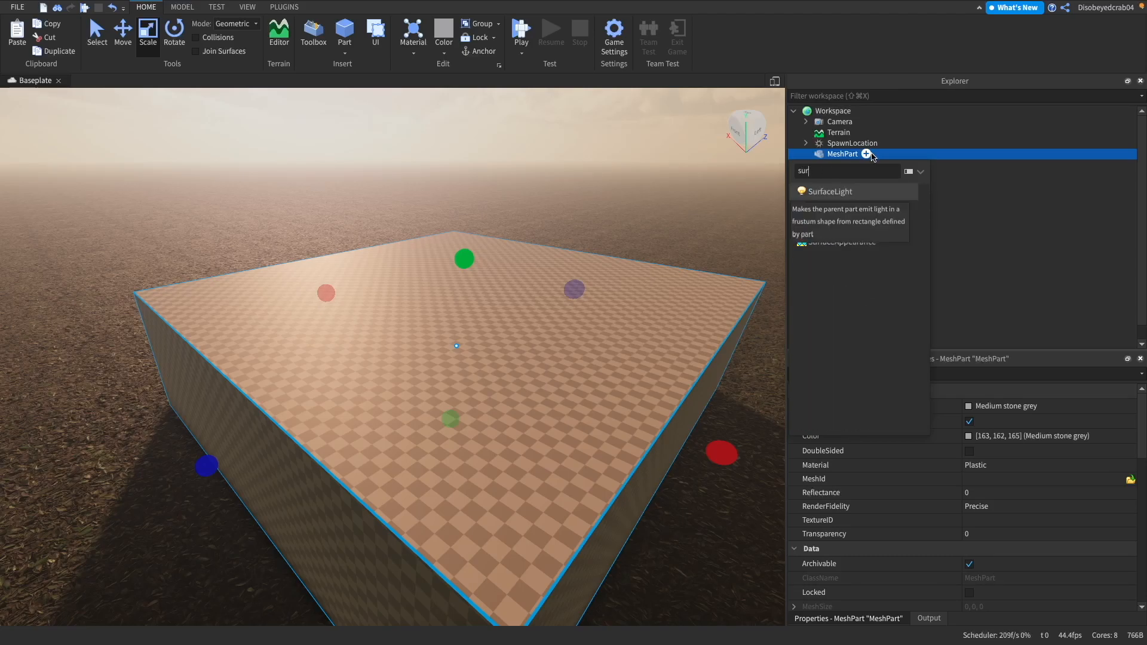
left_click(836, 241)
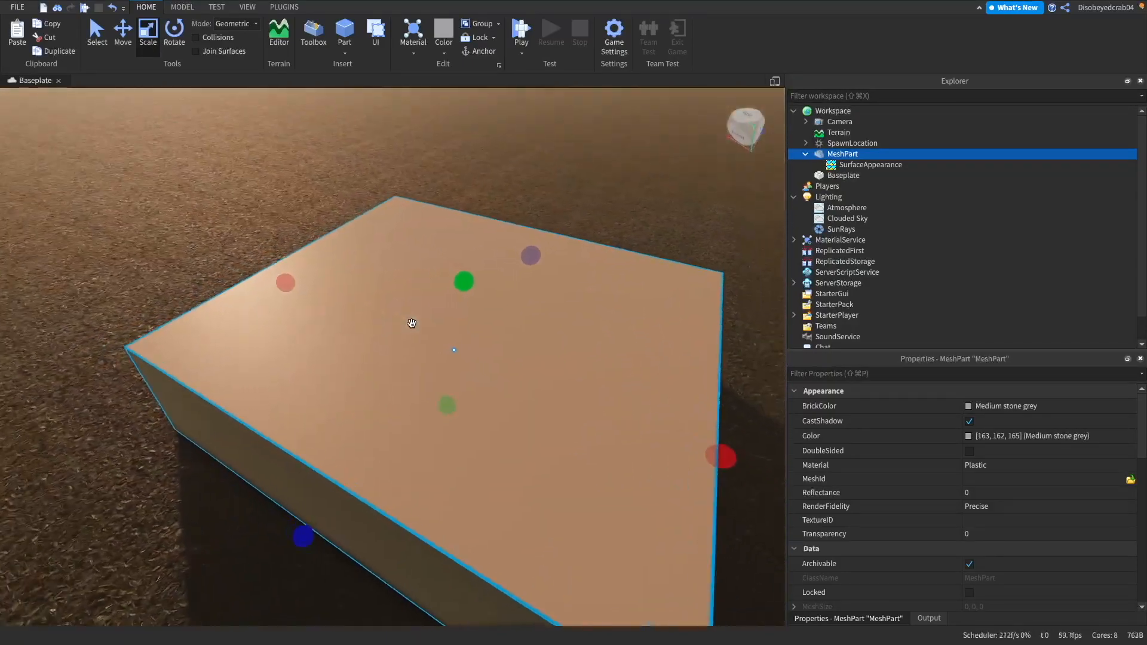
Step: Apply lava textures to the SurfaceAppearance, then swap the MeshPart for the Realistic desert canyon model
left_click(871, 165)
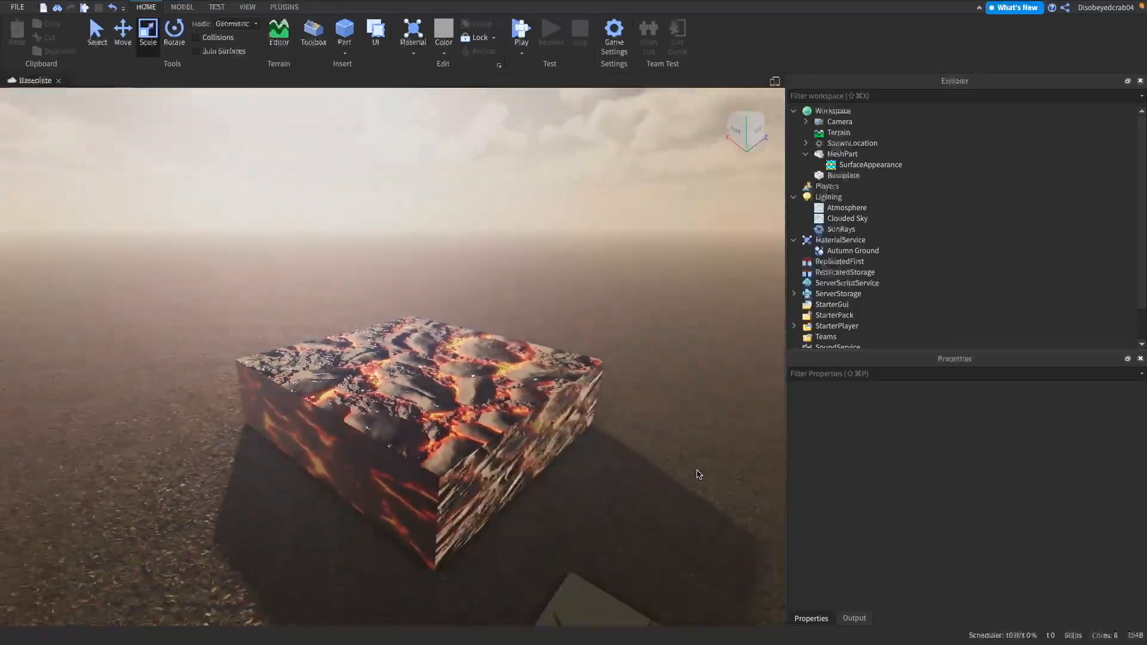
left_click(843, 154)
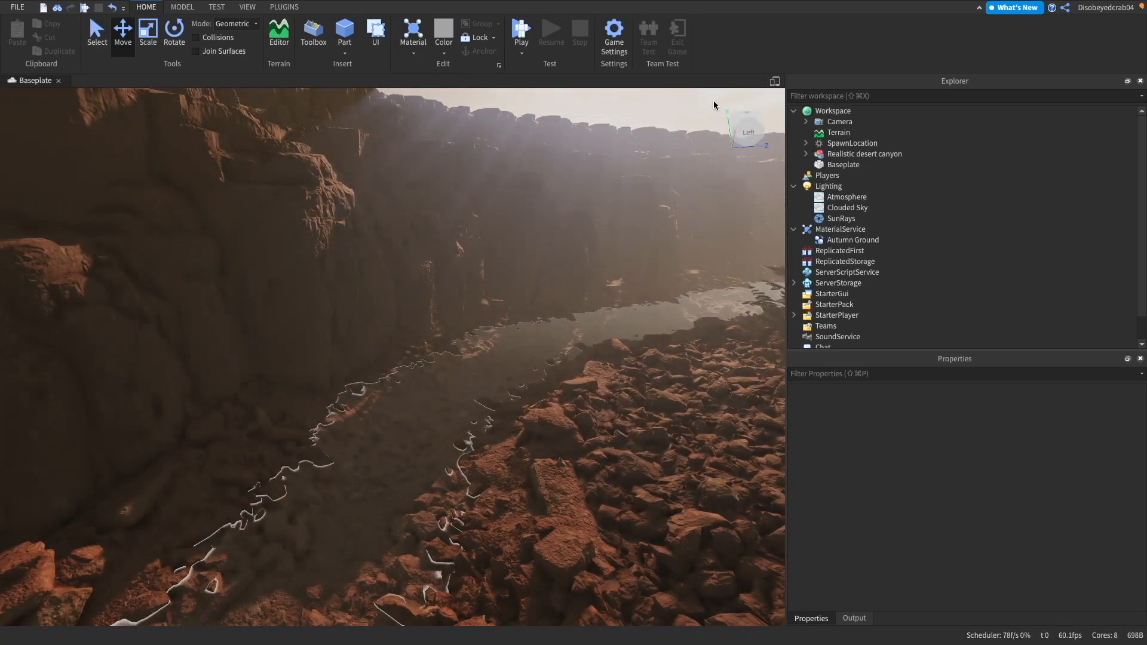
Step: Set Terrain WaterTransparency to 1 and Lighting Atmosphere Density to 0.395
left_click(285, 7)
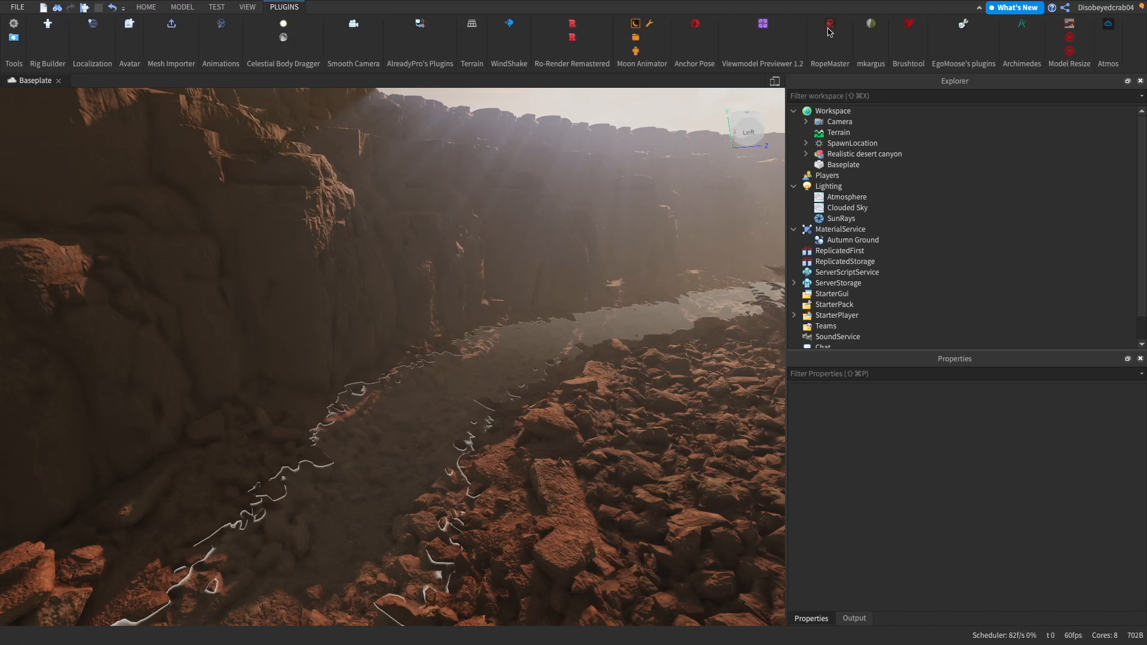
left_click(829, 24)
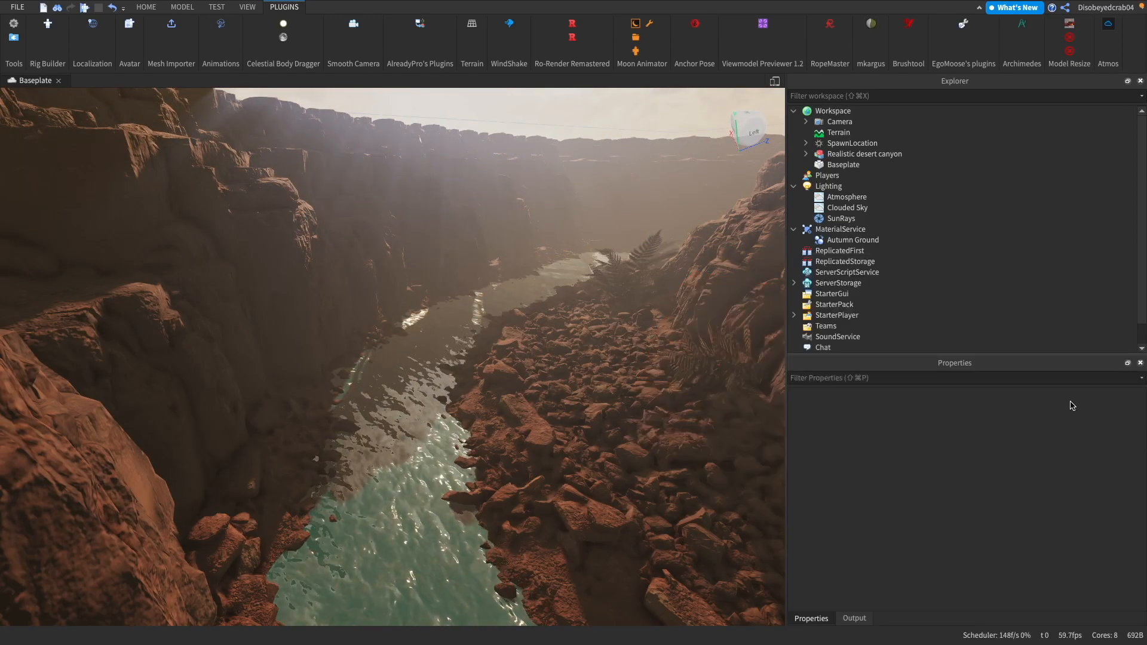
left_click(839, 132)
type("1")
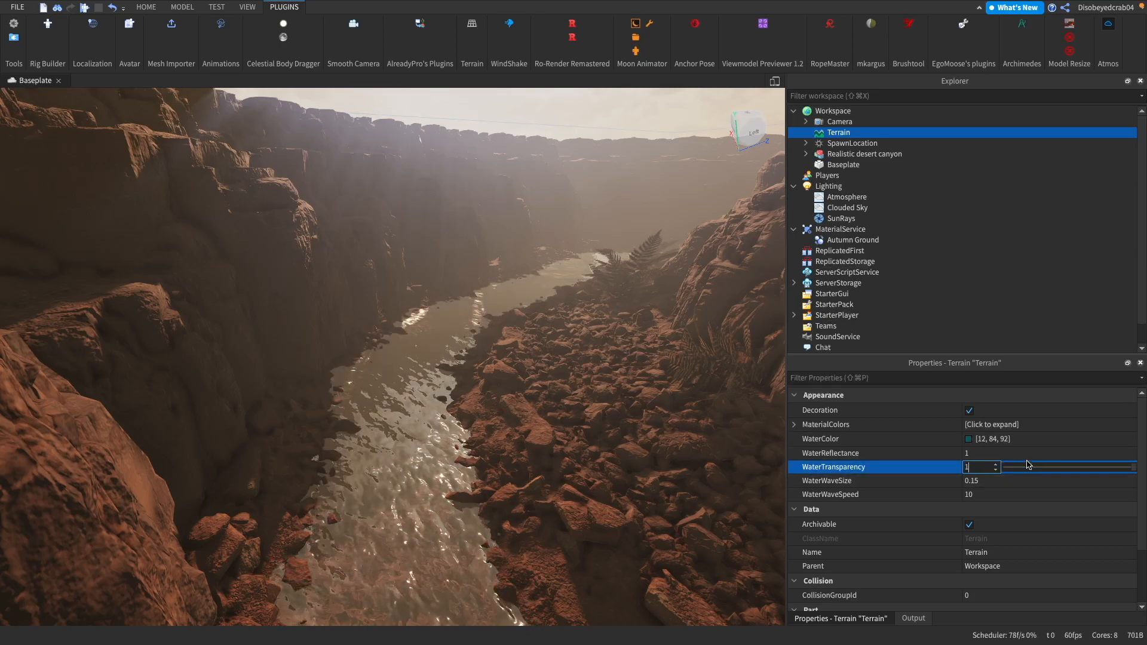
left_click(969, 439)
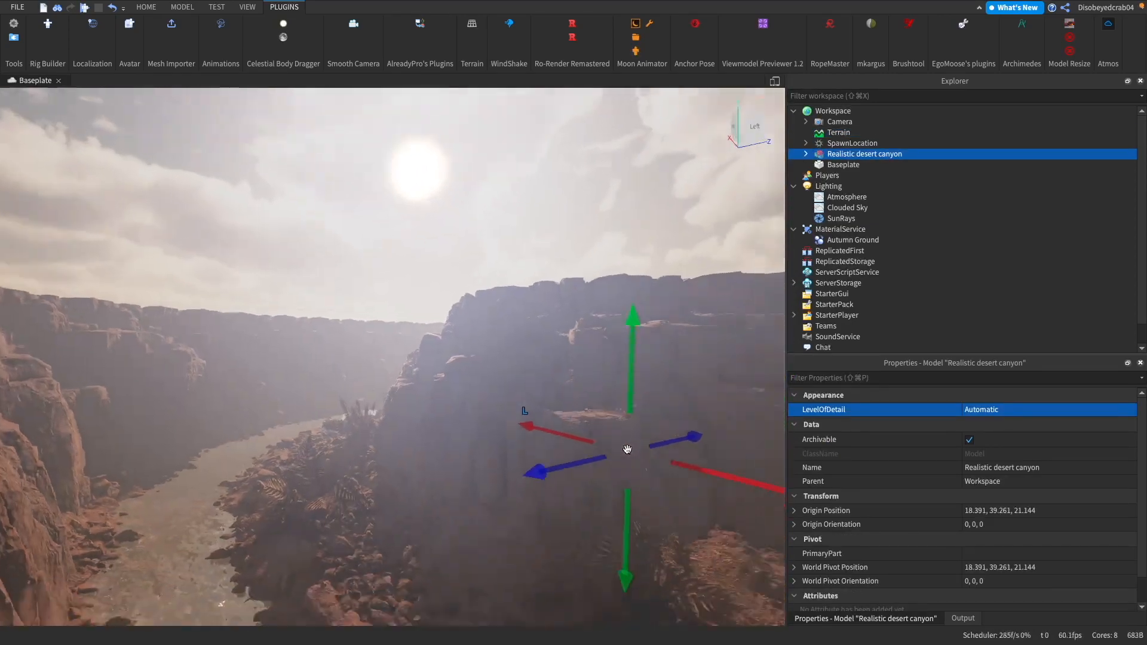
left_click(846, 197)
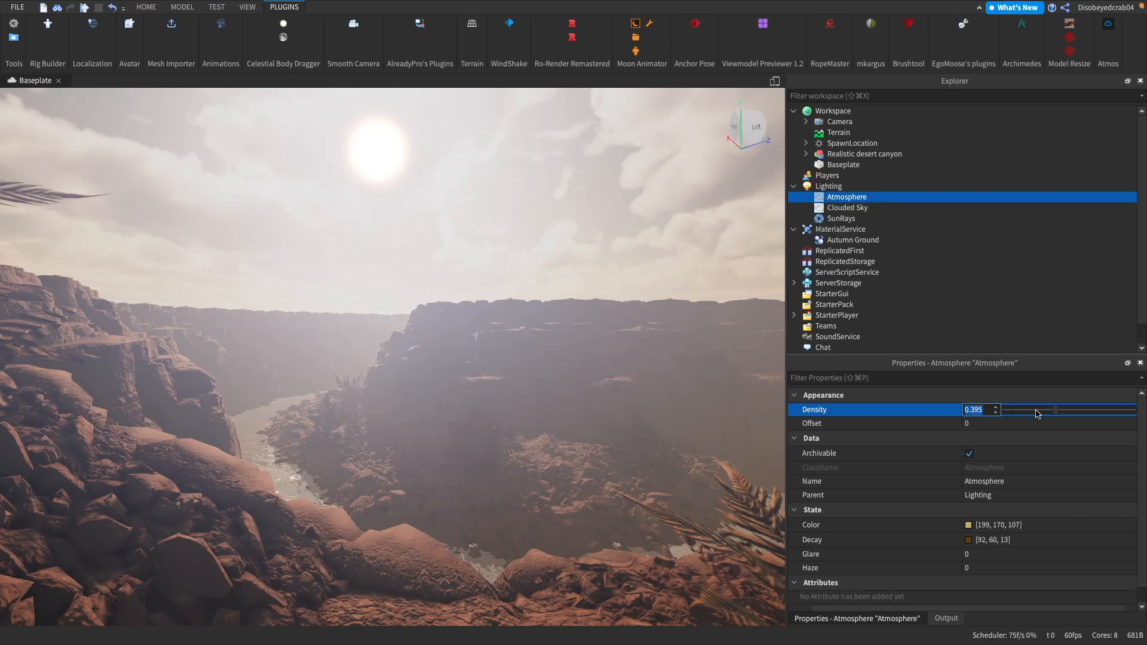